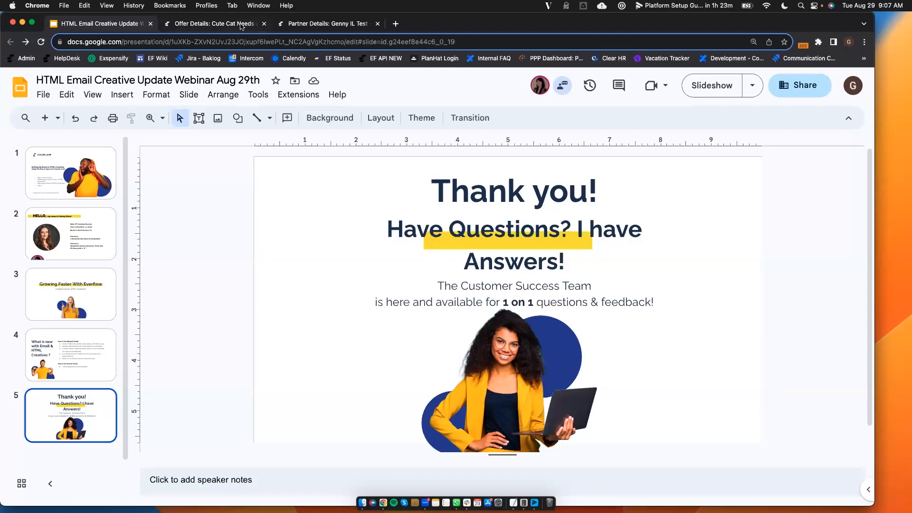
# Go to the Cute Cat Needs Affection LOL offer and view its three existing creatives.
pyautogui.click(214, 23)
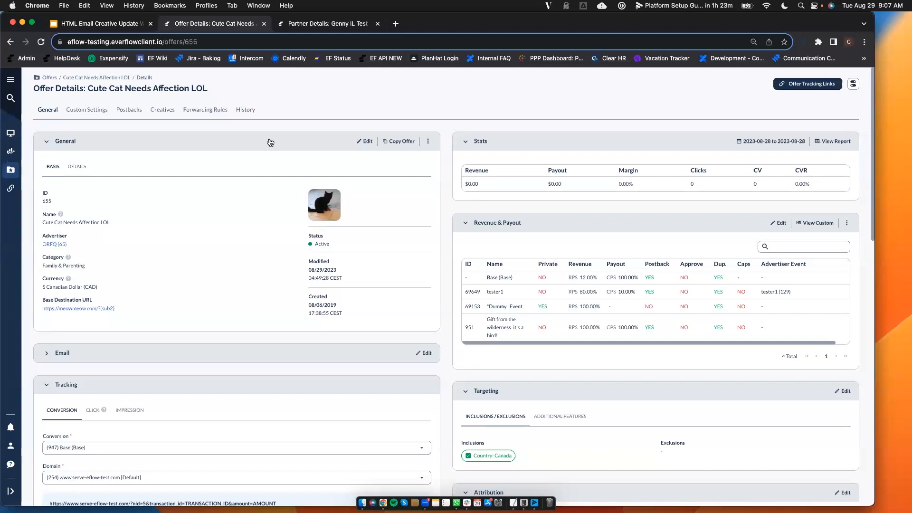
pyautogui.moveTo(241, 140)
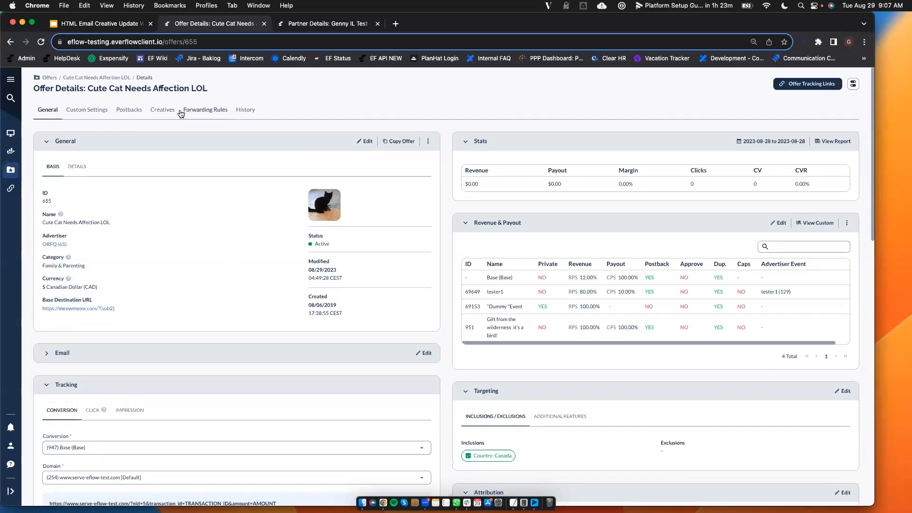
pyautogui.click(163, 110)
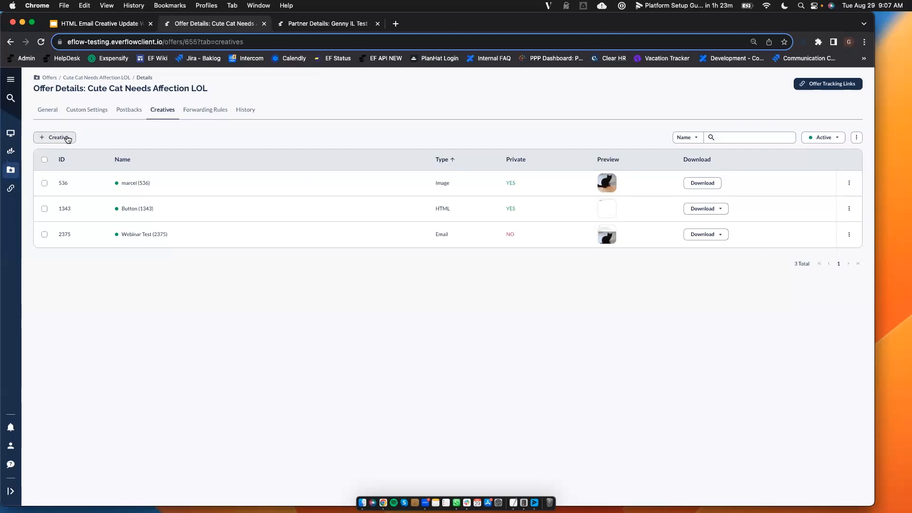
# Start a new email/HTML creative named 'Webinar Cat Test', visible to partners.
pyautogui.click(55, 137)
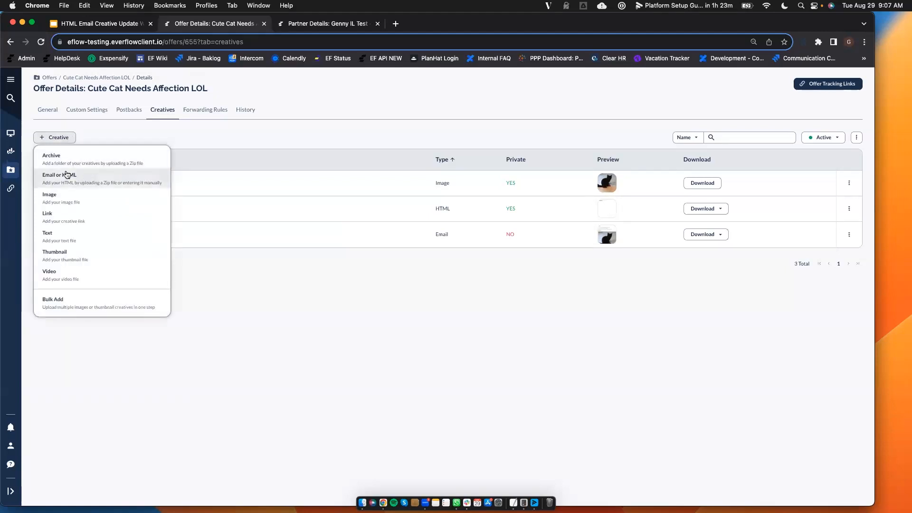
pyautogui.moveTo(90, 184)
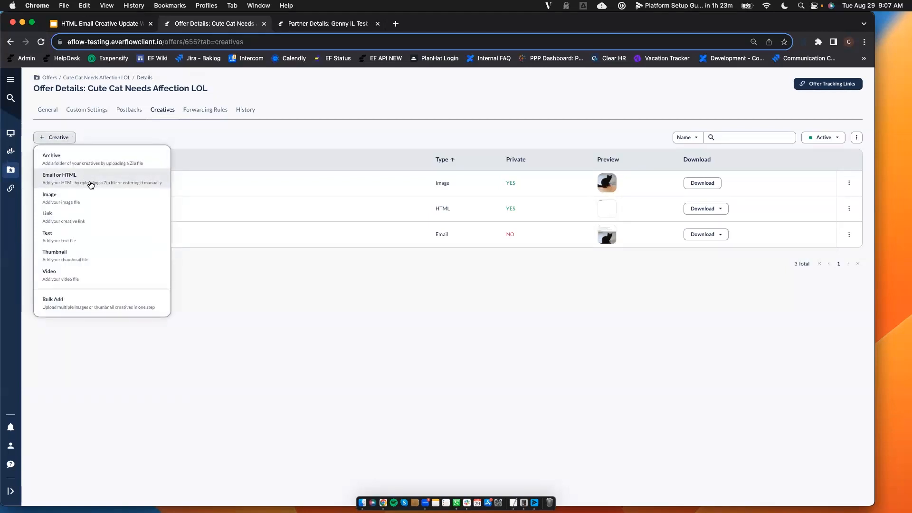
pyautogui.click(59, 179)
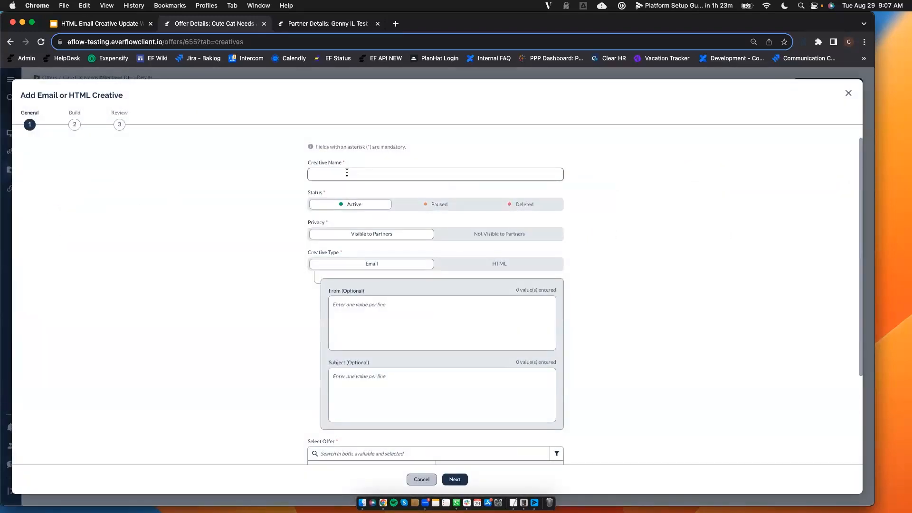
pyautogui.write('Webinar Cat Test')
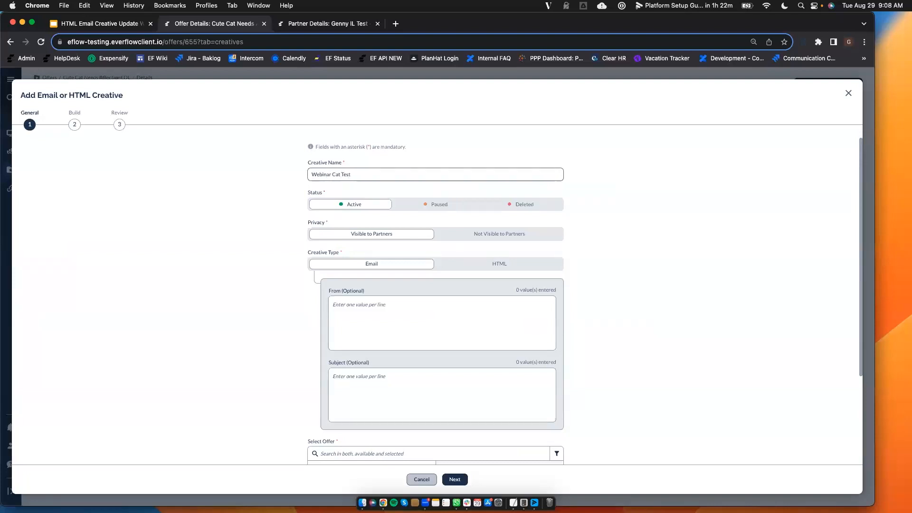
pyautogui.moveTo(469, 234)
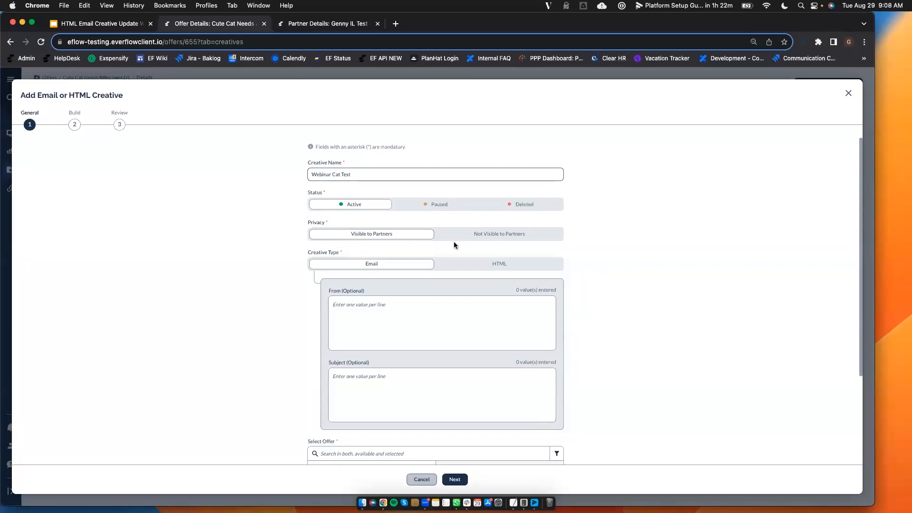
pyautogui.scroll(-3)
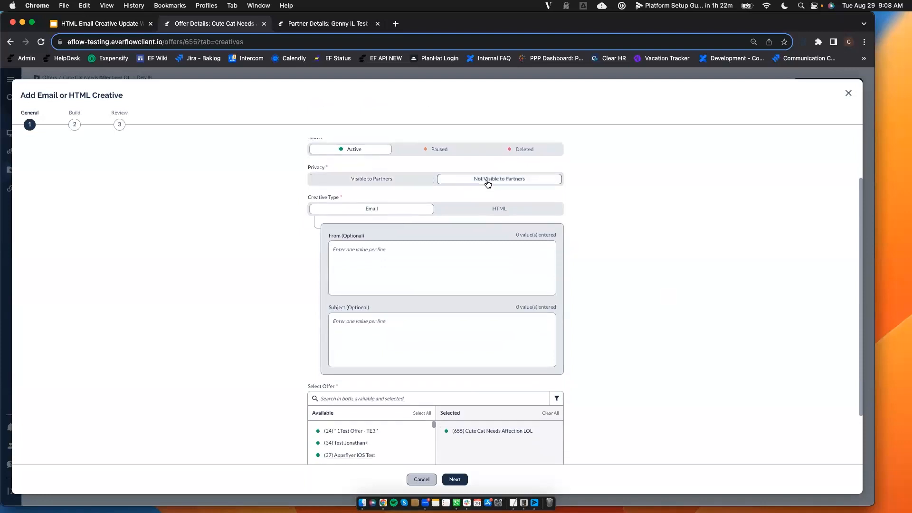
pyautogui.click(371, 179)
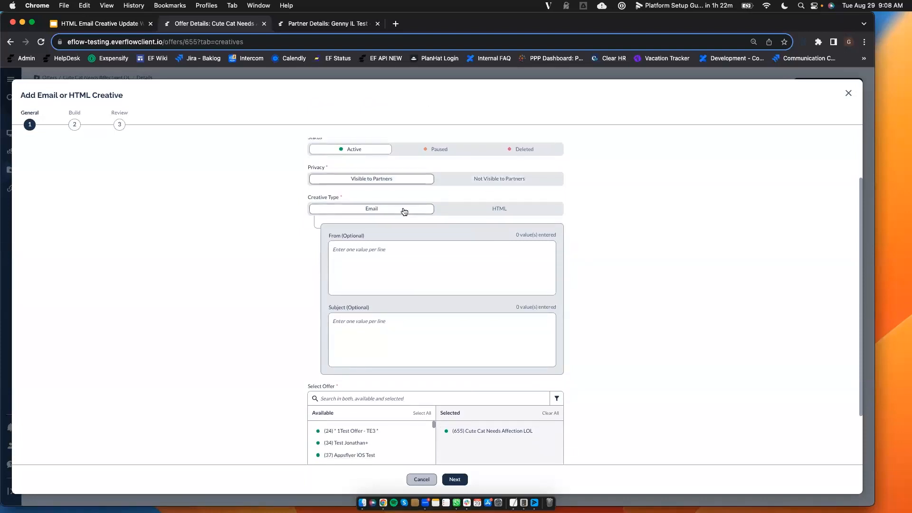
pyautogui.moveTo(499, 215)
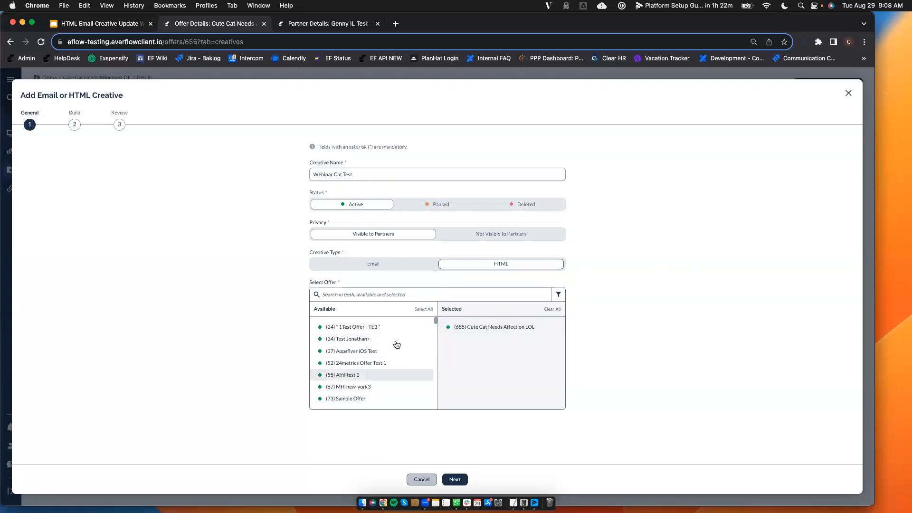
# Clear the selected offers, link only Cute Cat Needs Affection LOL, and continue to Build.
pyautogui.click(423, 308)
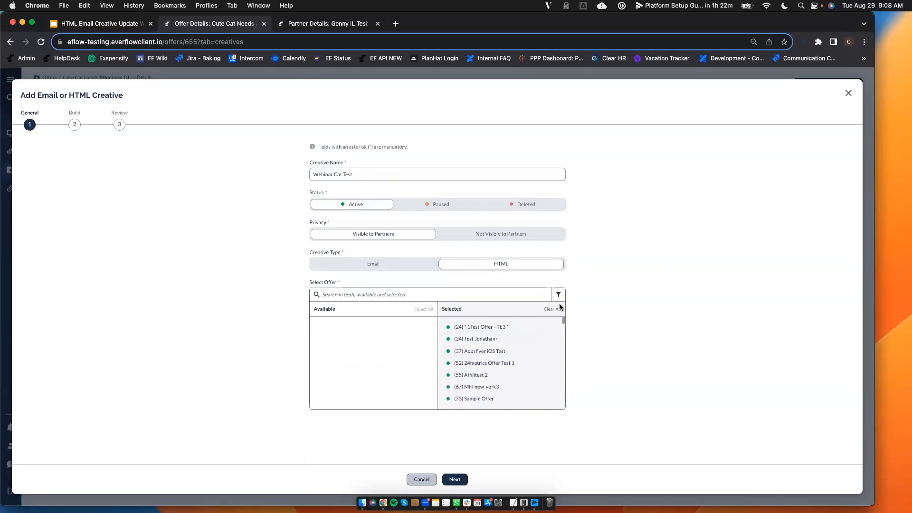
pyautogui.click(557, 295)
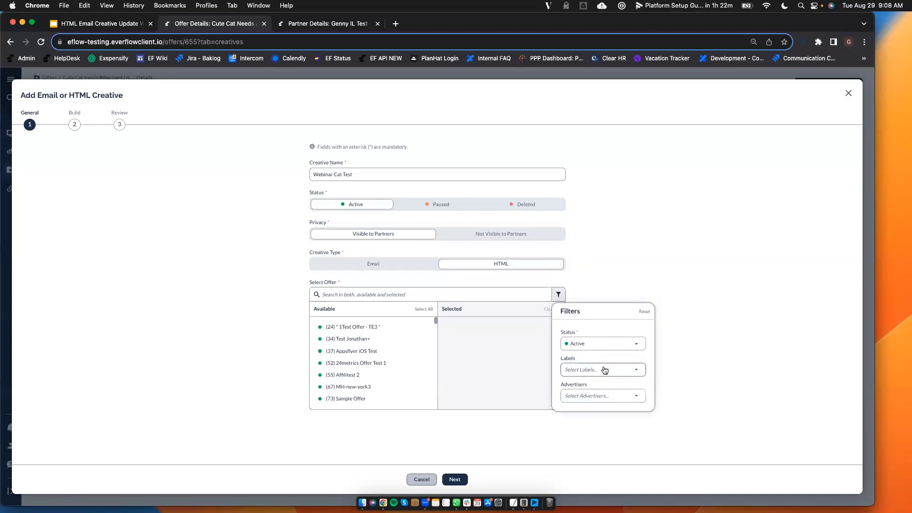
pyautogui.click(601, 395)
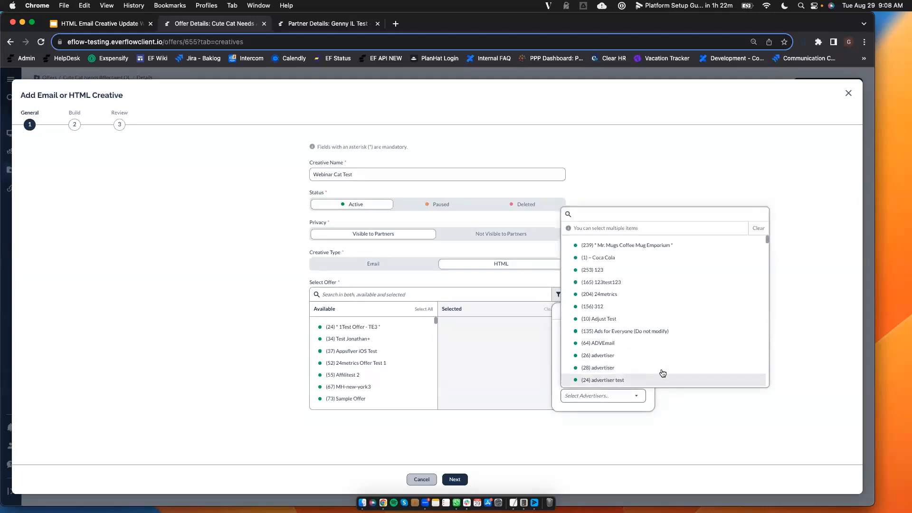
pyautogui.click(420, 295)
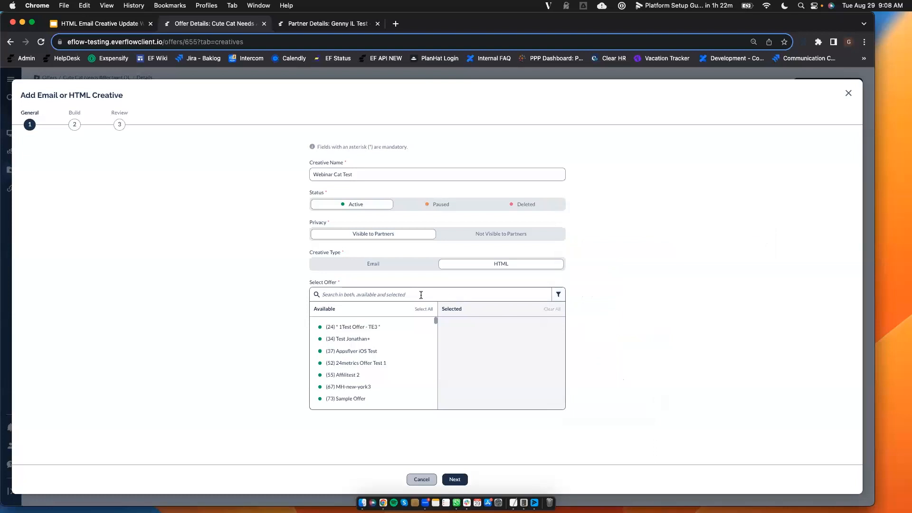
pyautogui.write('cat')
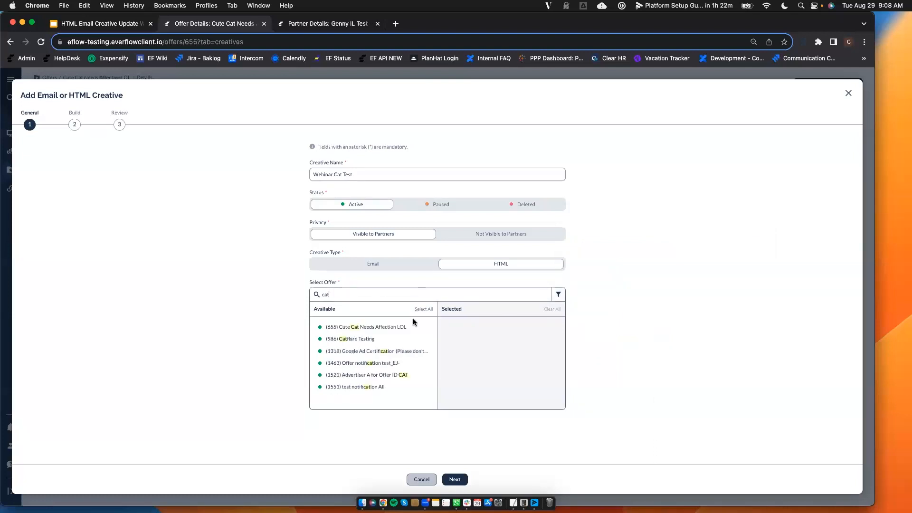
pyautogui.click(365, 326)
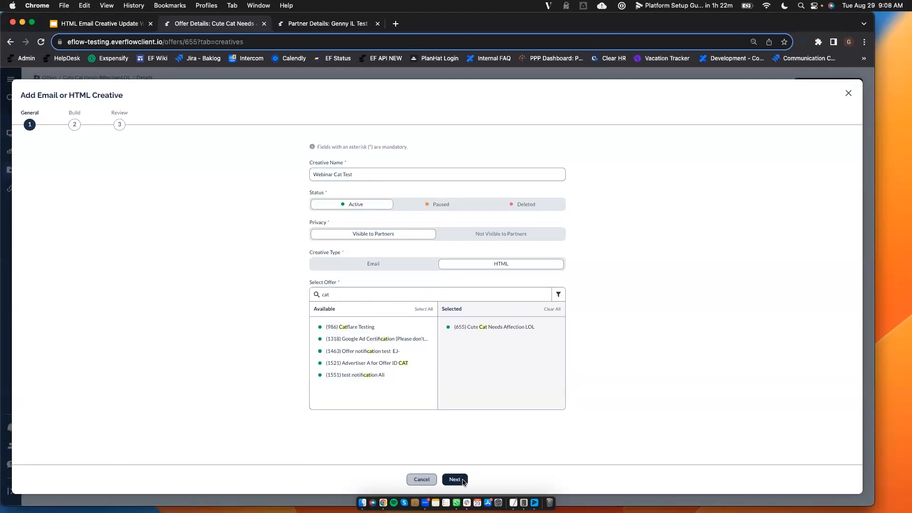
pyautogui.click(454, 479)
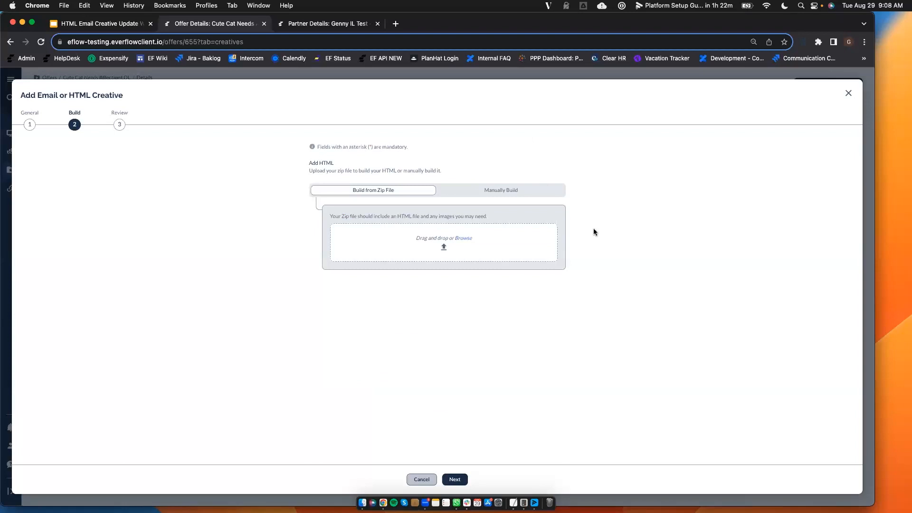
pyautogui.moveTo(441, 254)
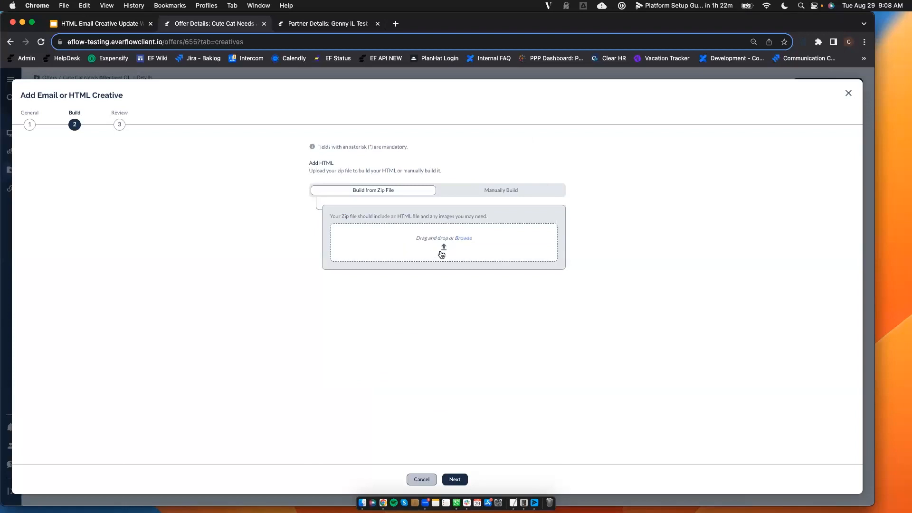
# Attempt uploading the creative 2375 bundle zip, then return to the offer's creatives list.
pyautogui.click(463, 238)
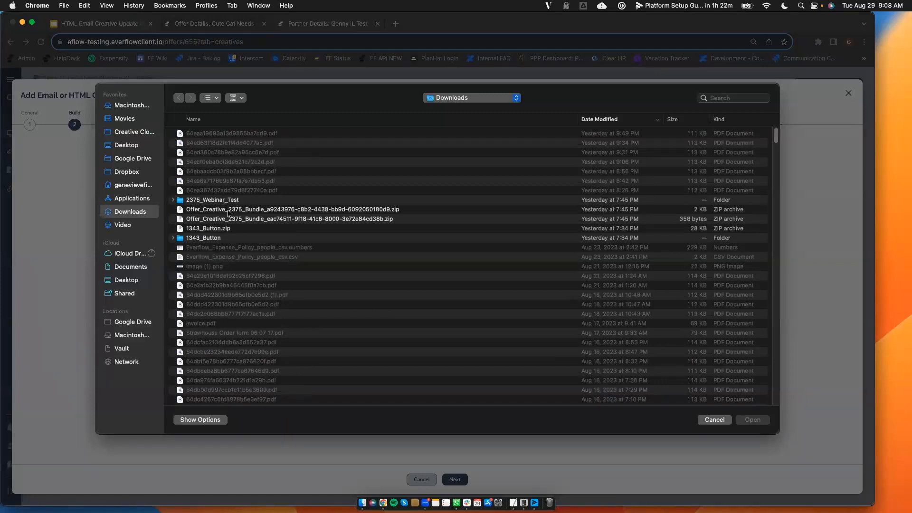
pyautogui.click(290, 209)
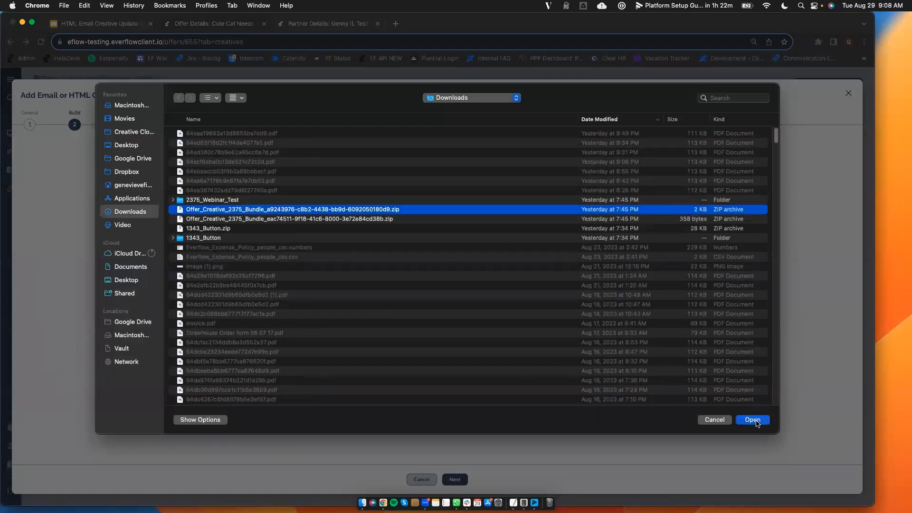
pyautogui.click(751, 420)
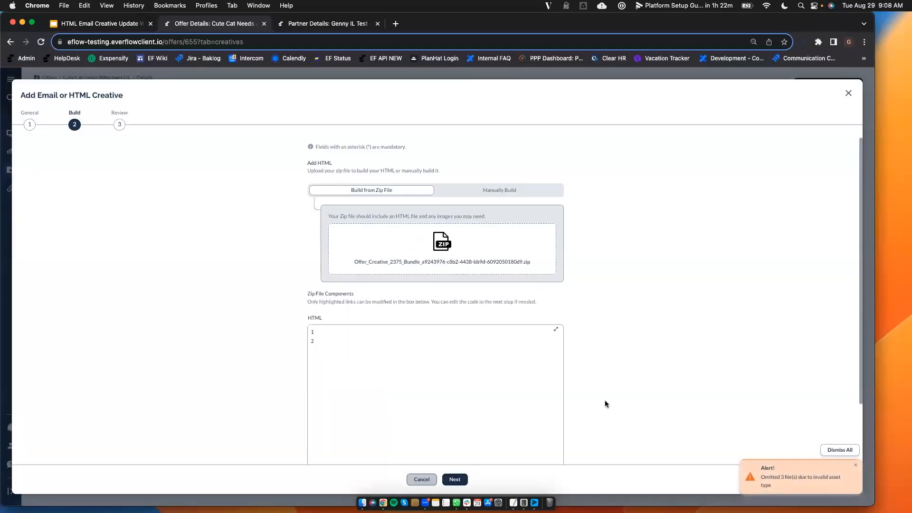
pyautogui.scroll(-3)
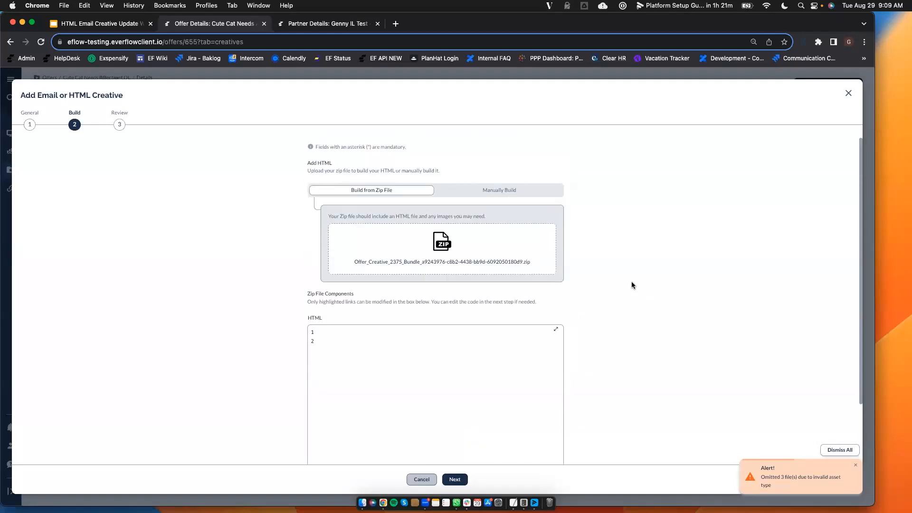
pyautogui.moveTo(409, 189)
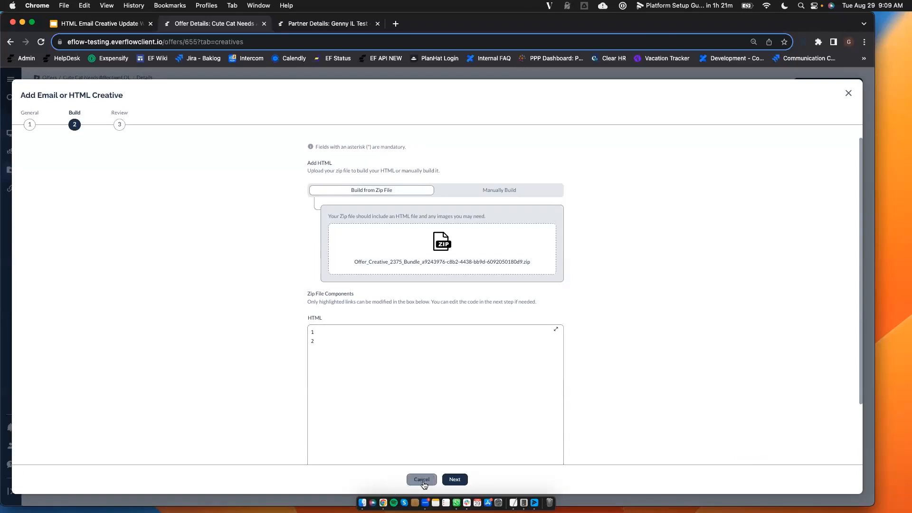
pyautogui.click(422, 479)
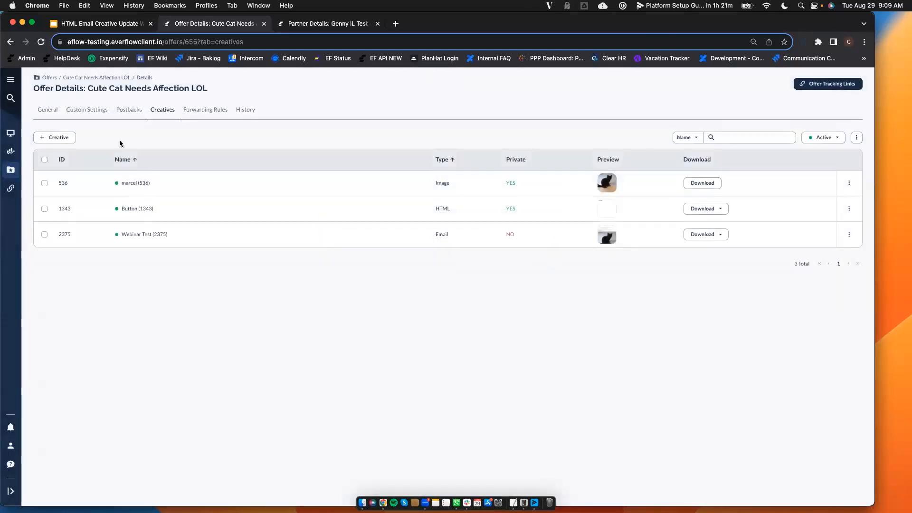
# Create a new HTML creative named 'Webinar Cat TESt' and advance to the Build step.
pyautogui.click(54, 138)
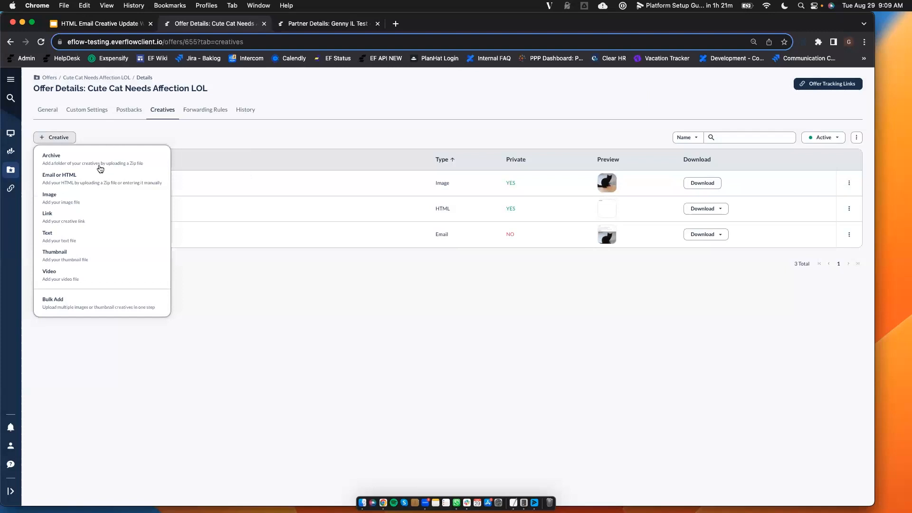
pyautogui.click(59, 179)
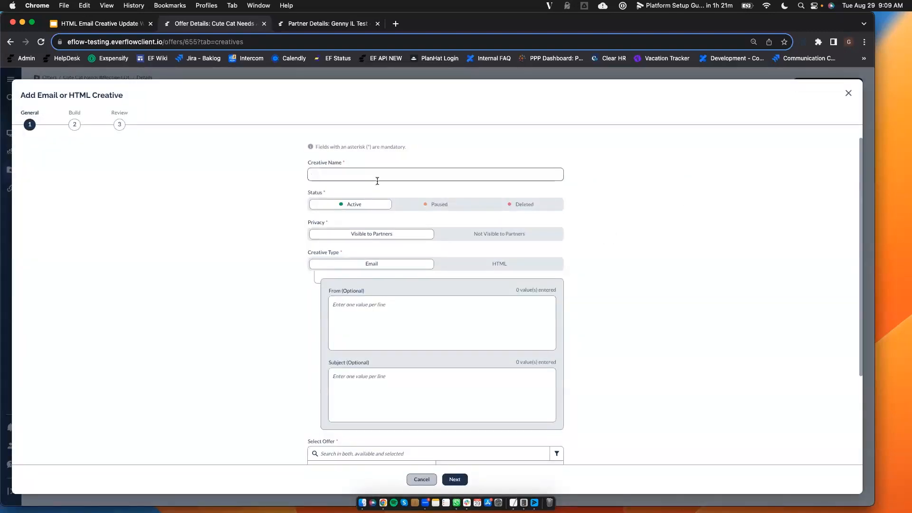
pyautogui.write('Webinar')
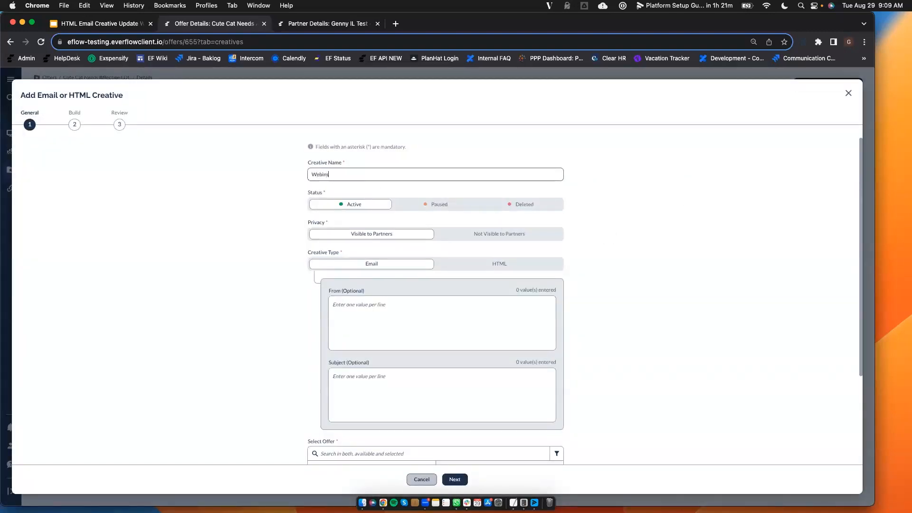
pyautogui.write('ar Cat TEST')
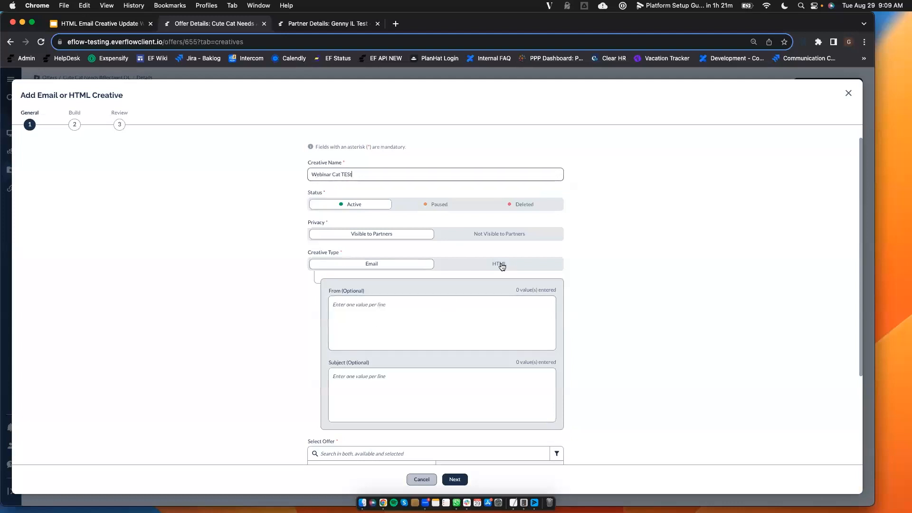
pyautogui.click(454, 478)
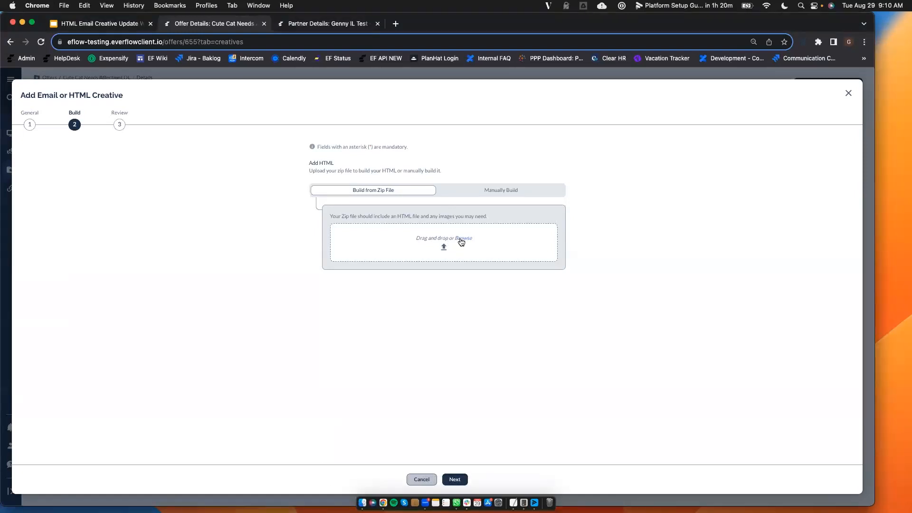
# Upload 1343_Button.zip from Downloads and review its HTML and cat image asset.
pyautogui.click(443, 243)
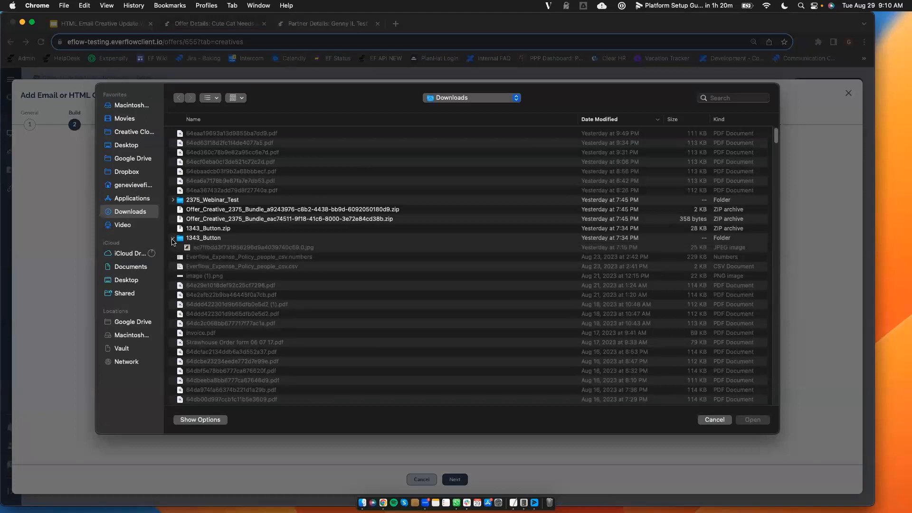
pyautogui.click(173, 241)
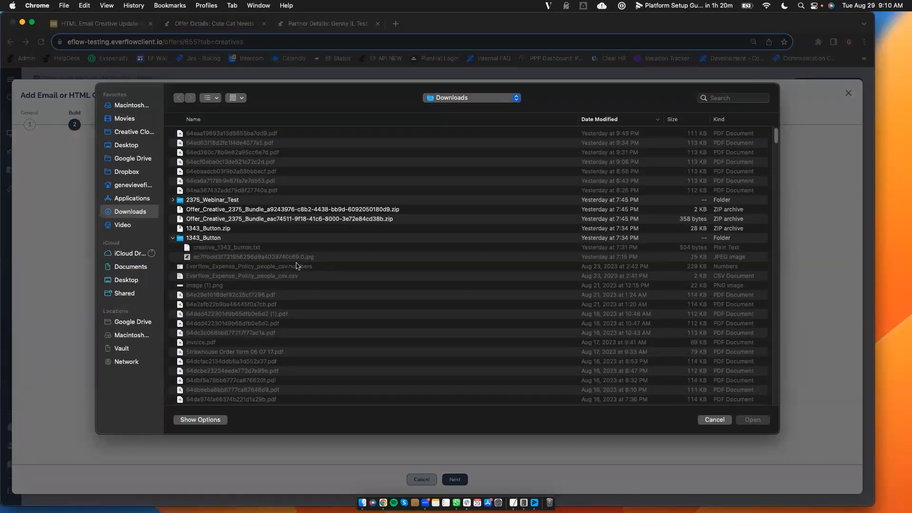
pyautogui.moveTo(249, 253)
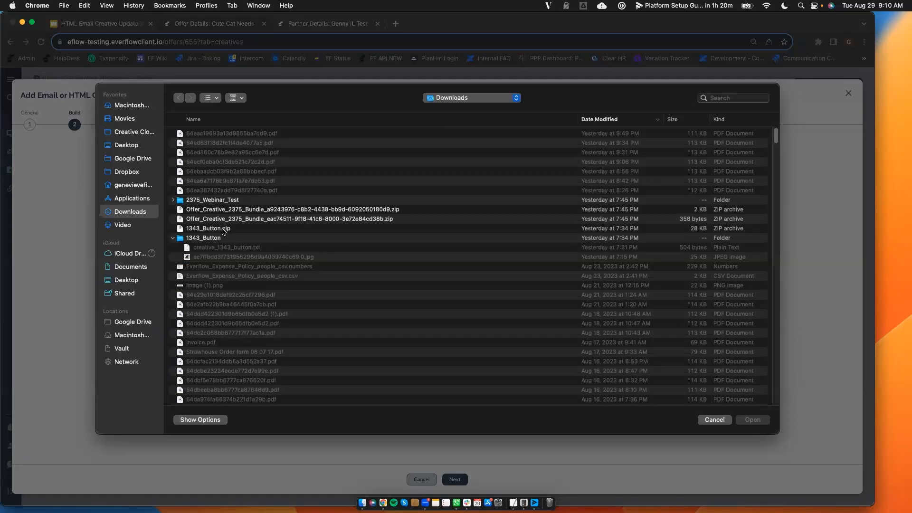
pyautogui.click(208, 228)
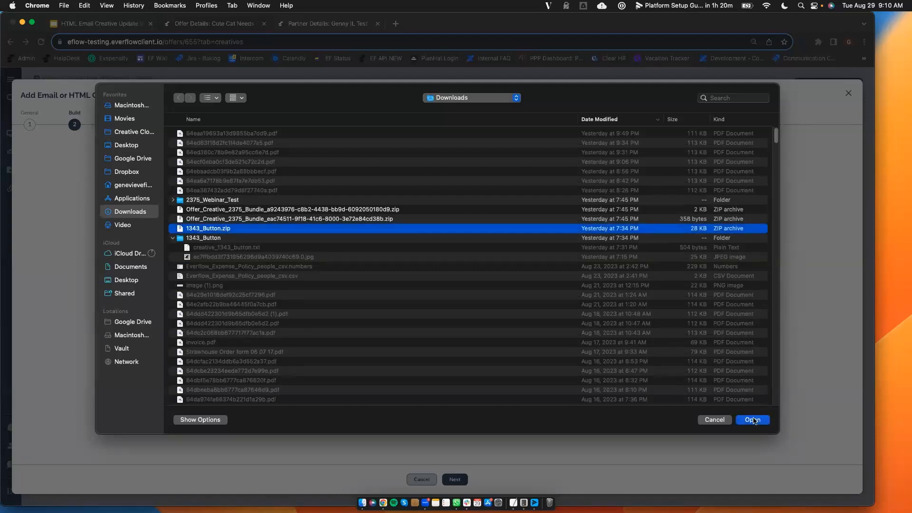
pyautogui.click(752, 419)
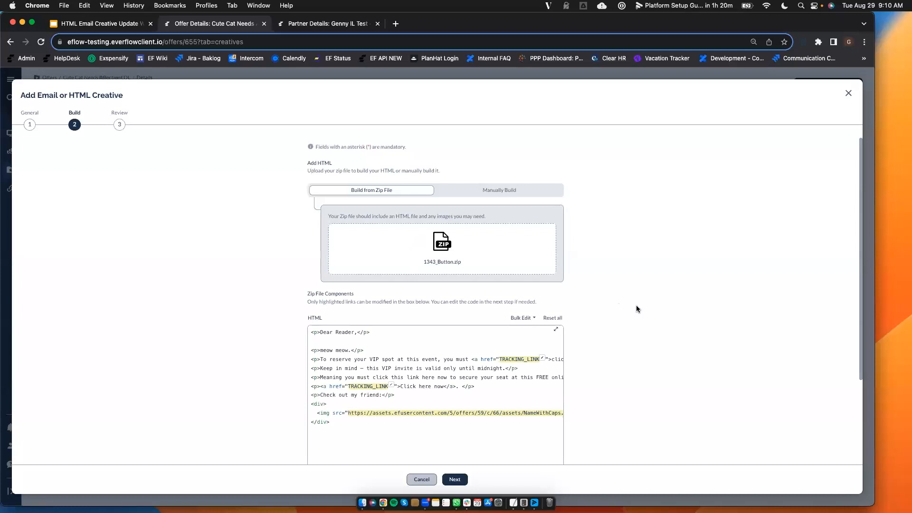
pyautogui.scroll(-3)
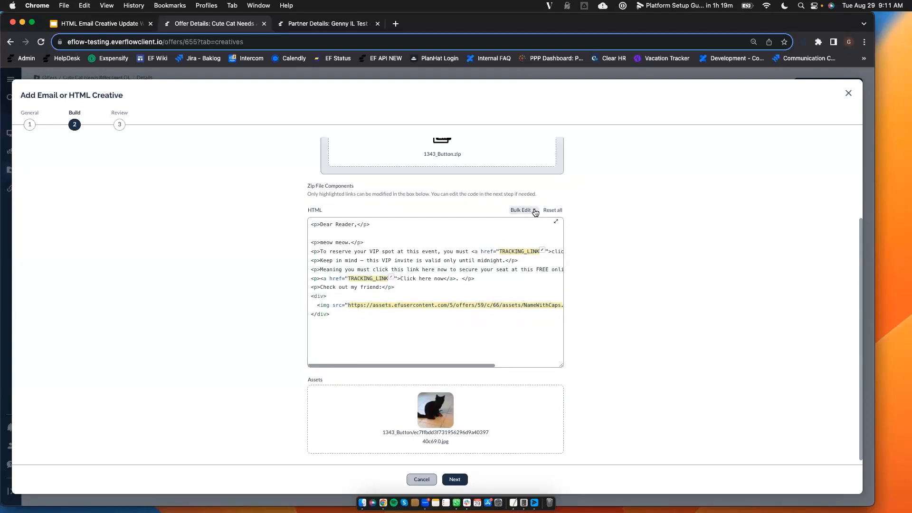
pyautogui.click(521, 210)
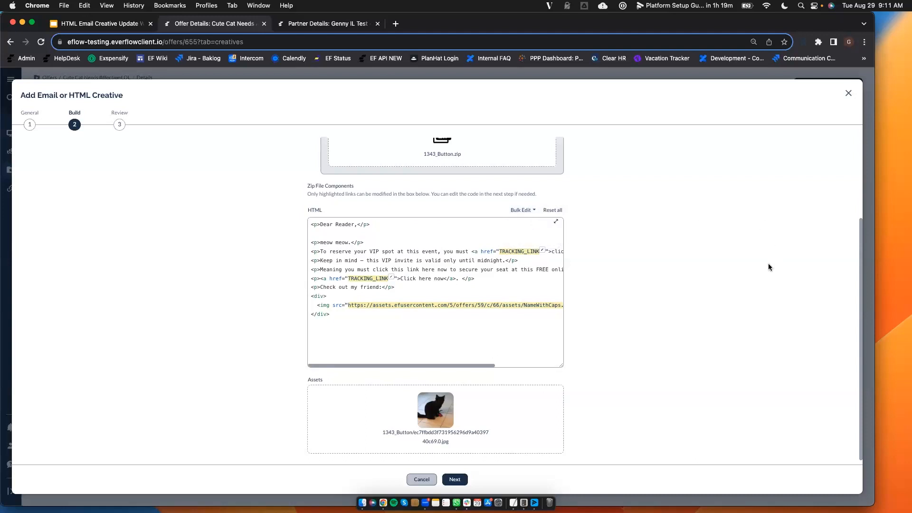
pyautogui.moveTo(573, 284)
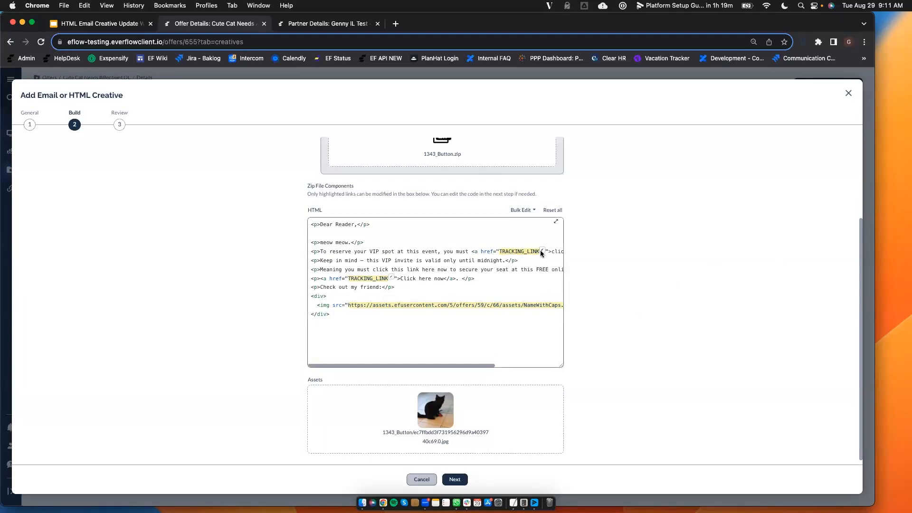
pyautogui.moveTo(528, 254)
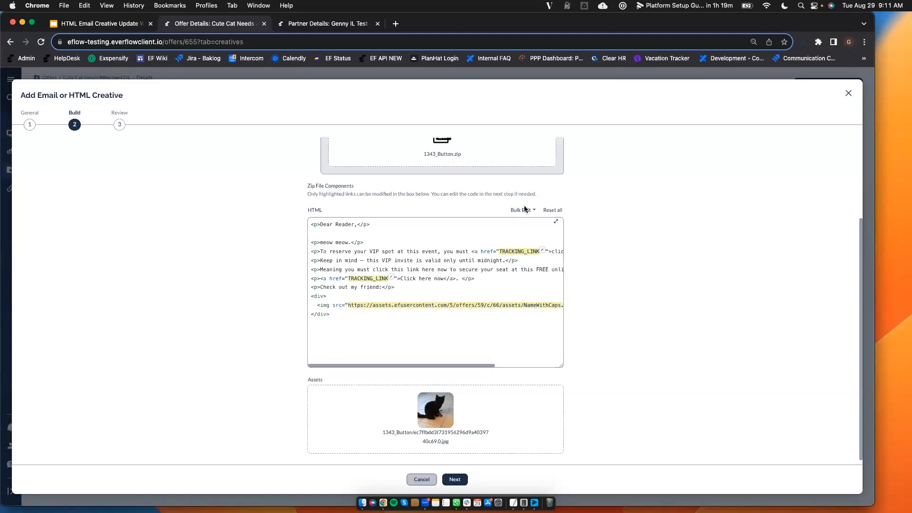
# Bulk-replace both TRACKING_LINK links in the HTML with the {tracking_link} macro.
pyautogui.click(521, 210)
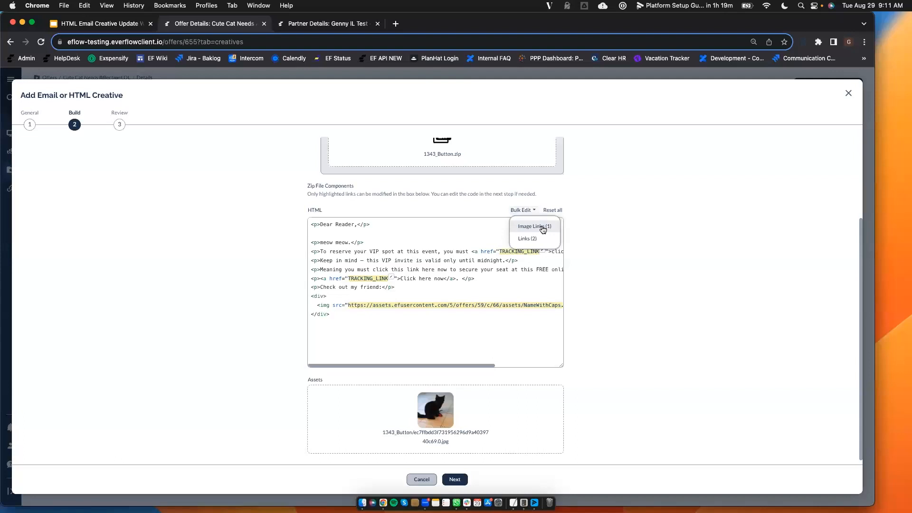
pyautogui.click(526, 238)
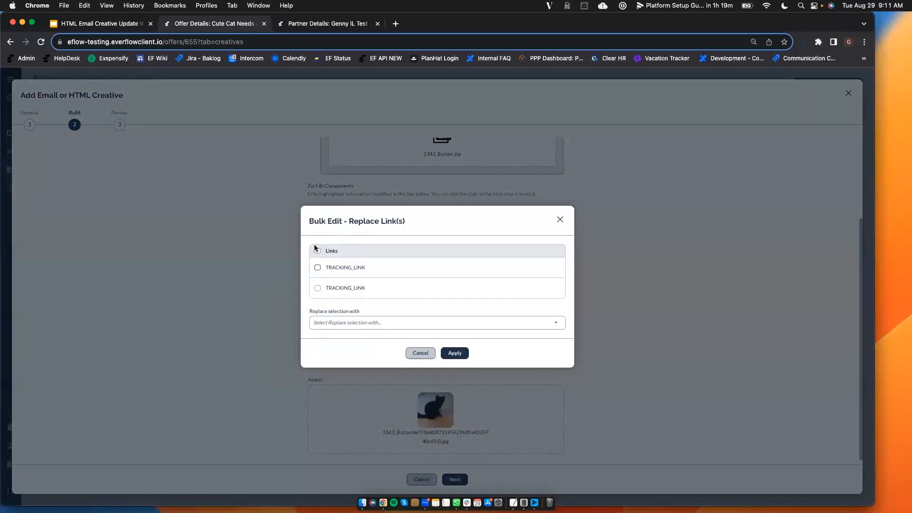
pyautogui.click(436, 322)
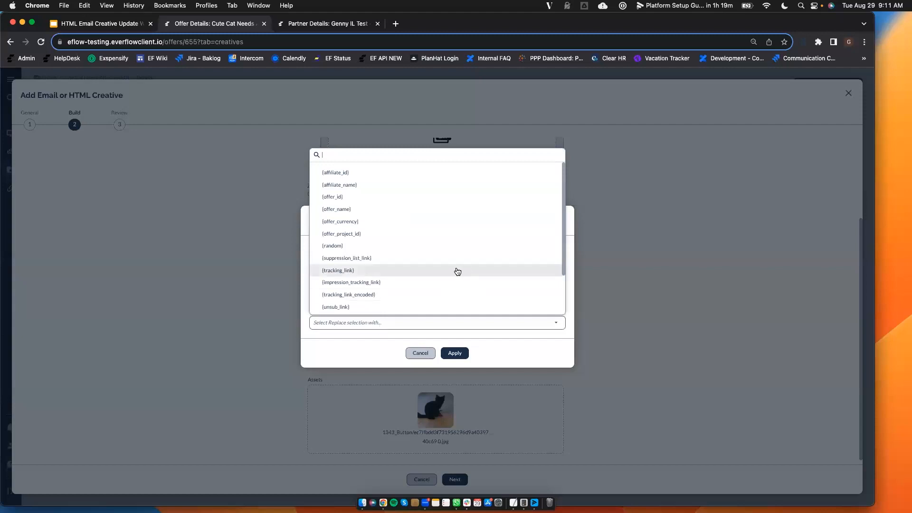
pyautogui.click(337, 270)
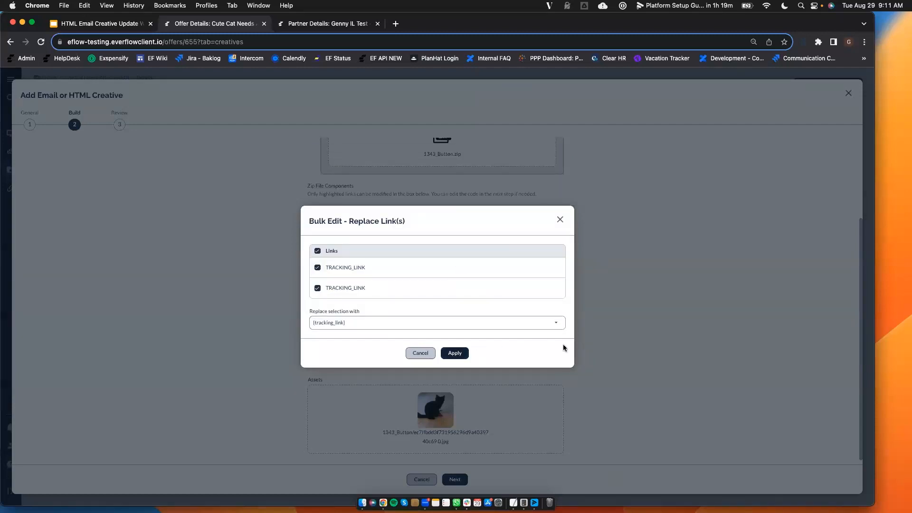
pyautogui.click(454, 353)
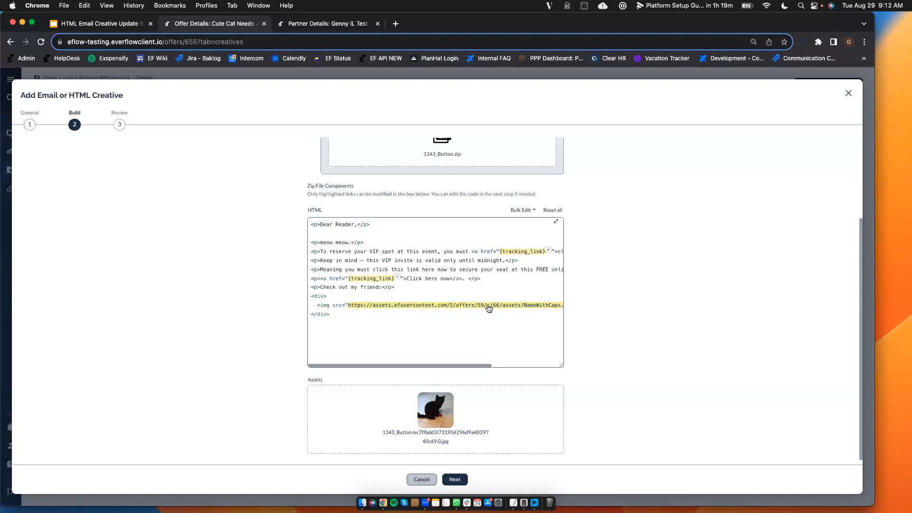
# Point the HTML image link to the zip's uploaded cat image and proceed to Review.
pyautogui.click(489, 305)
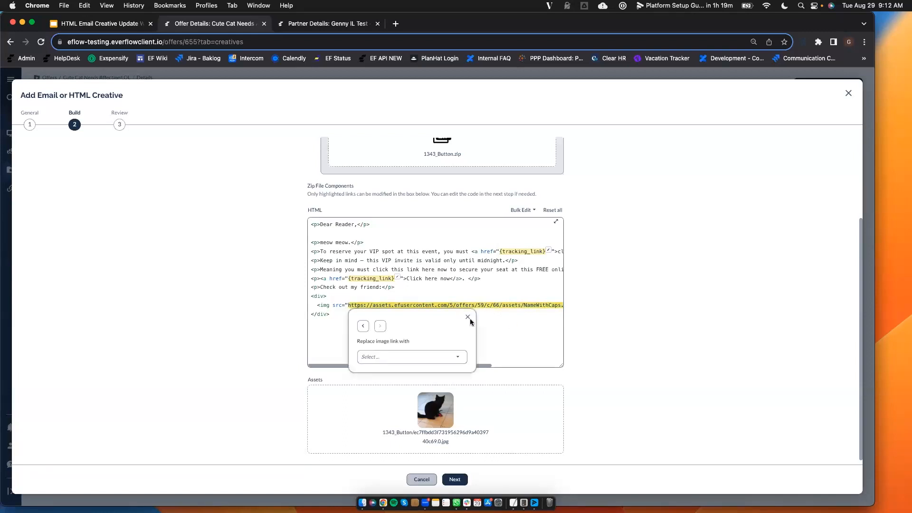
pyautogui.click(467, 318)
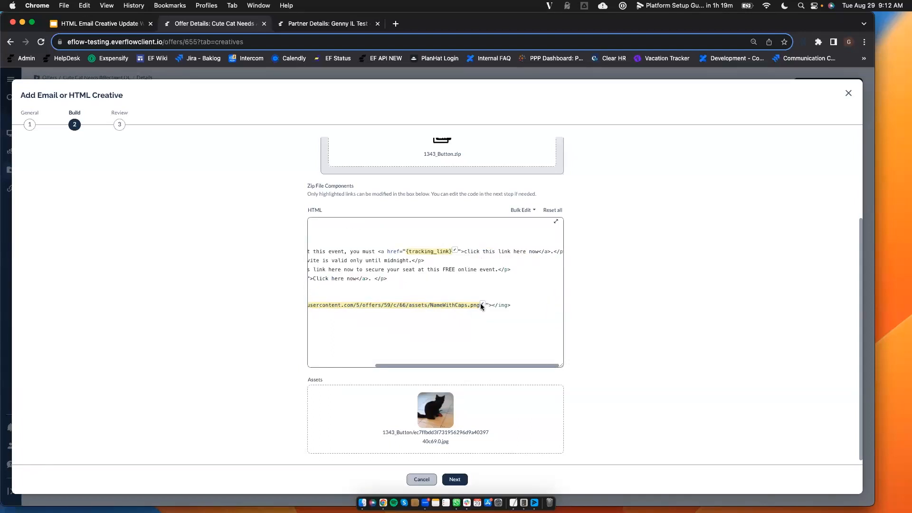
pyautogui.click(482, 305)
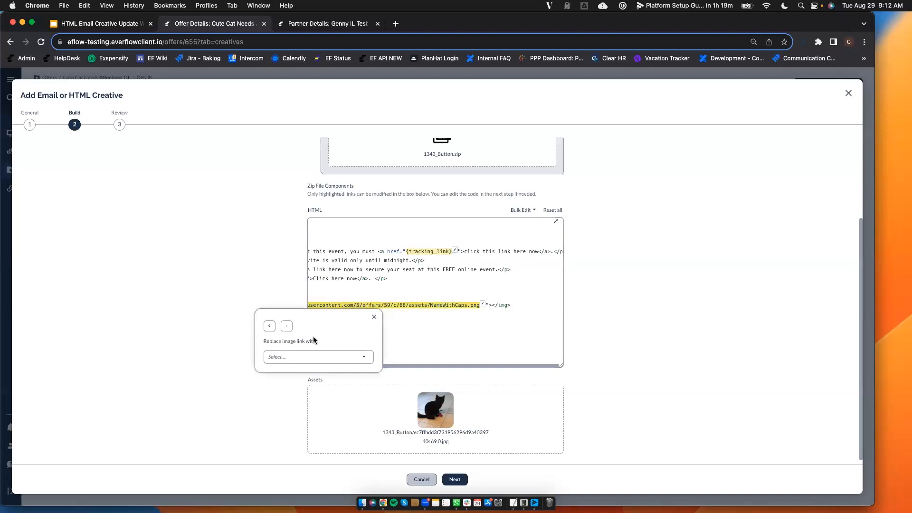
pyautogui.click(317, 356)
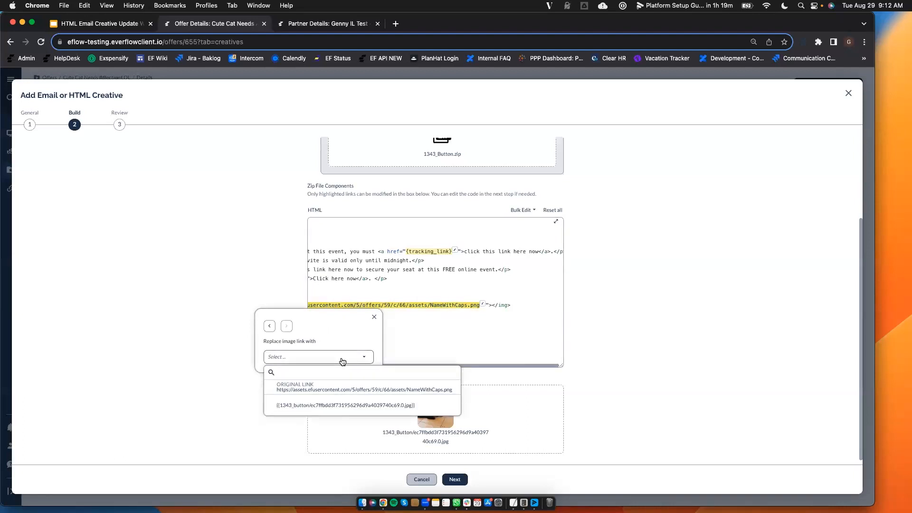
pyautogui.click(344, 405)
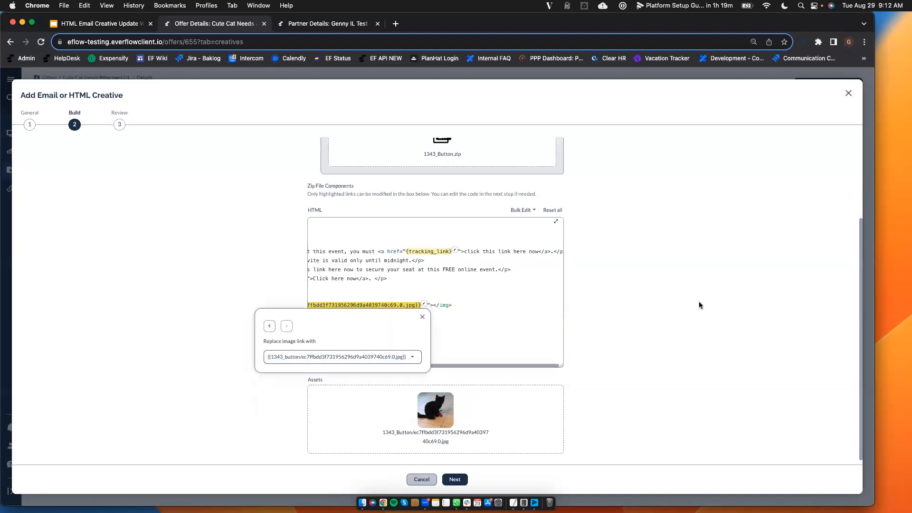
pyautogui.click(454, 479)
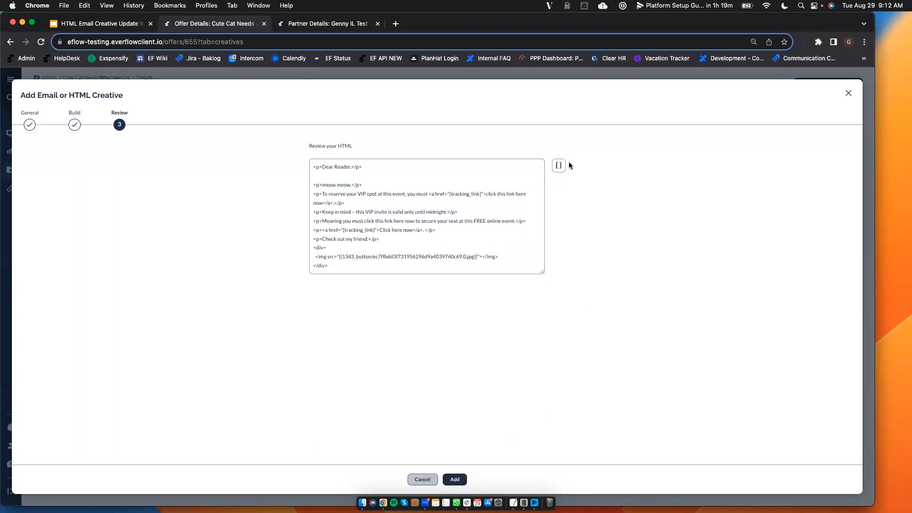
# Add the Webinar Cat TESt HTML creative from the Review step, saving it as creative 2376.
pyautogui.click(558, 166)
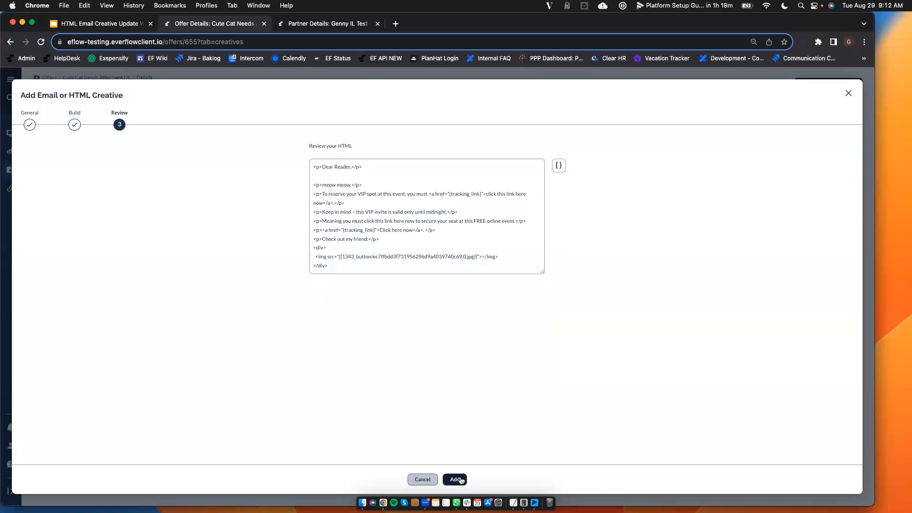
pyautogui.click(455, 479)
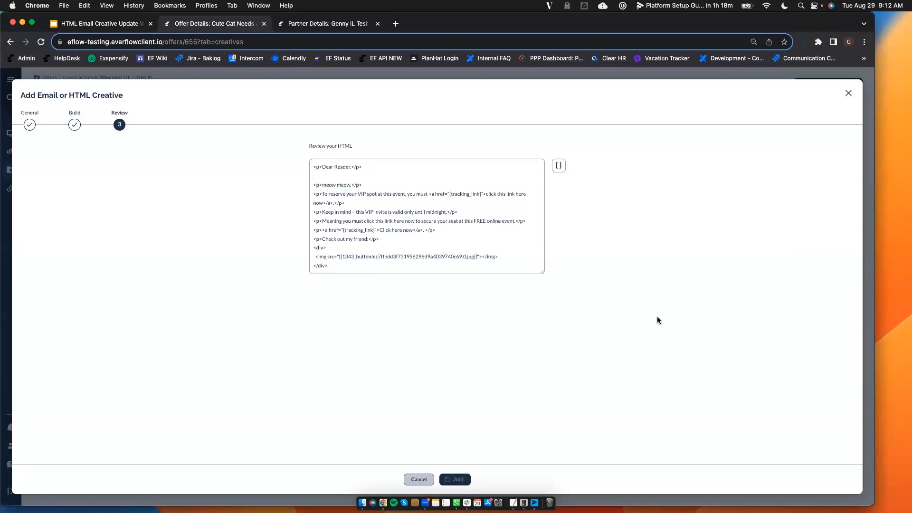
pyautogui.click(458, 479)
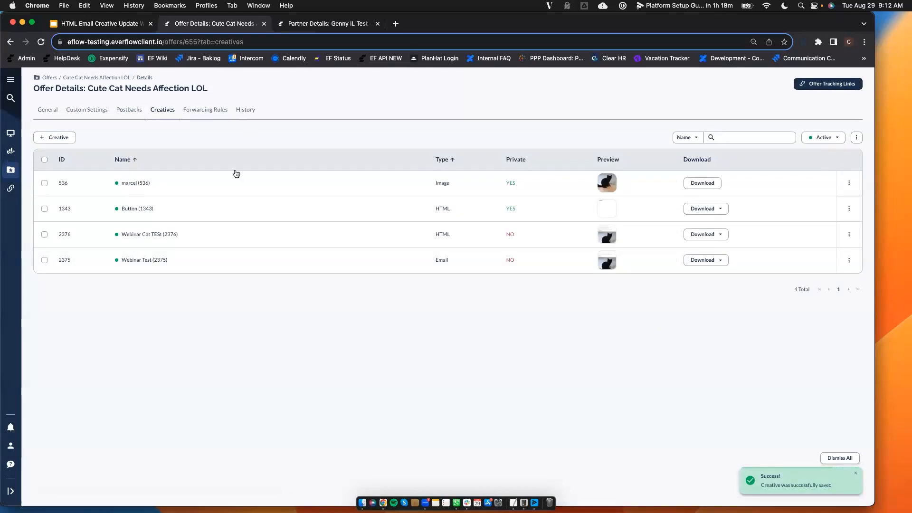
pyautogui.moveTo(606, 237)
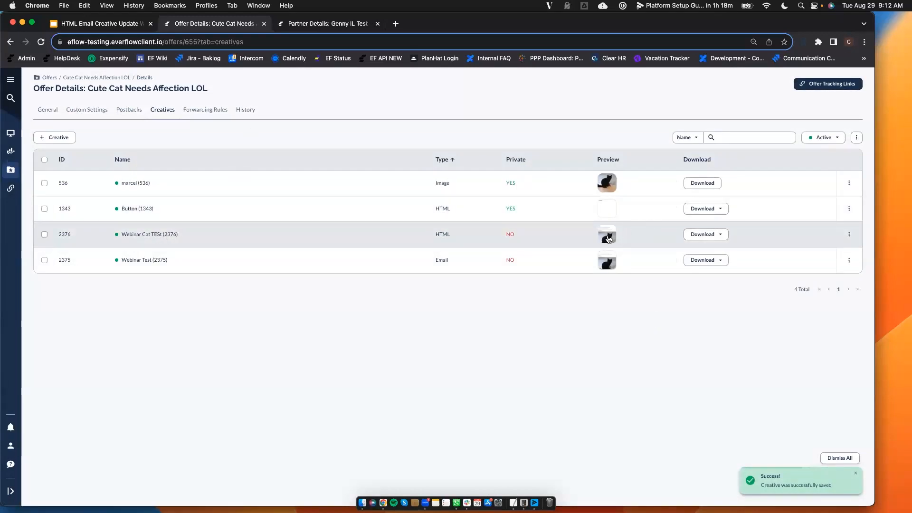
pyautogui.click(606, 234)
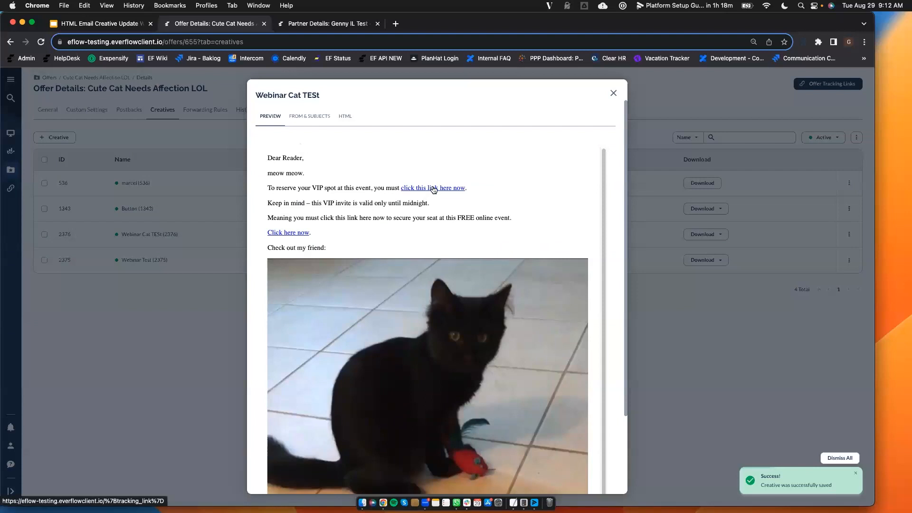
pyautogui.scroll(-3)
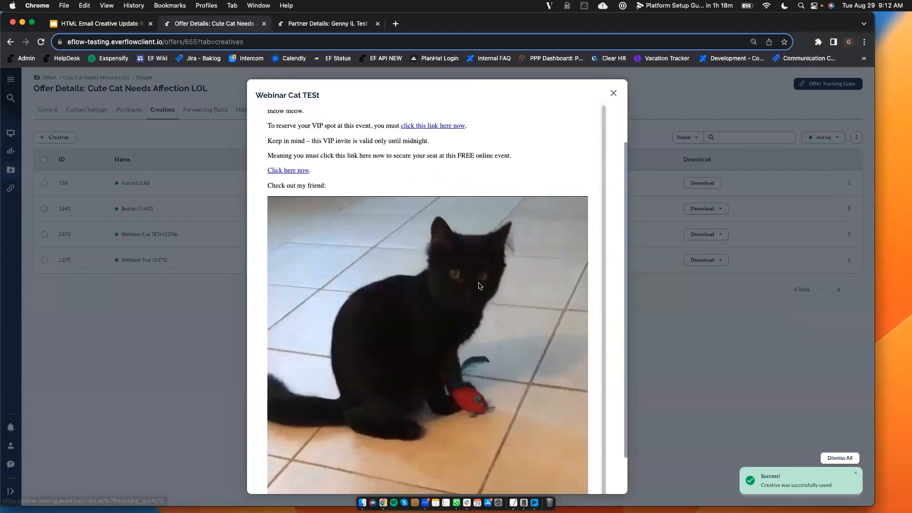
pyautogui.scroll(-3)
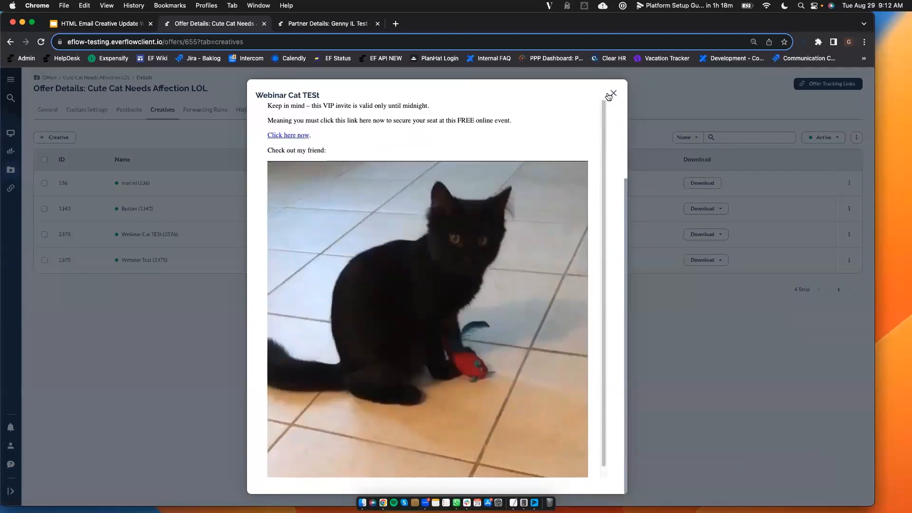
pyautogui.click(611, 93)
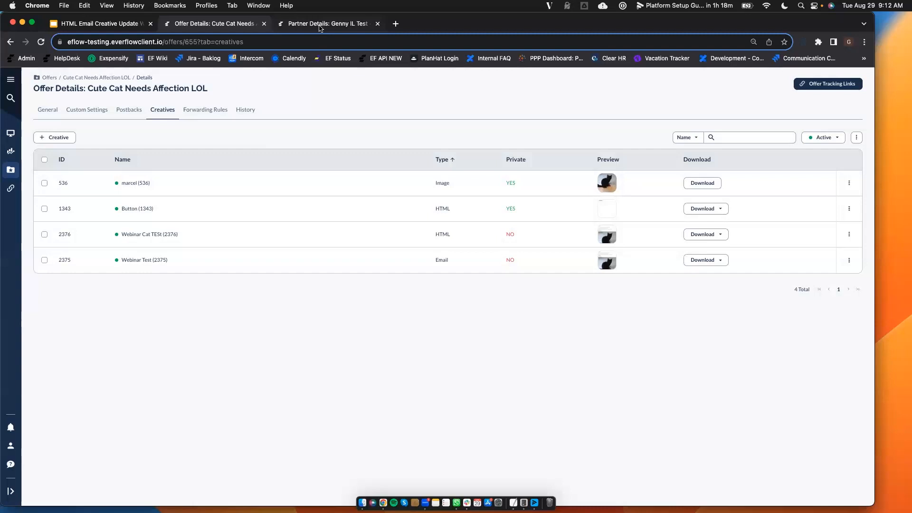
pyautogui.moveTo(327, 23)
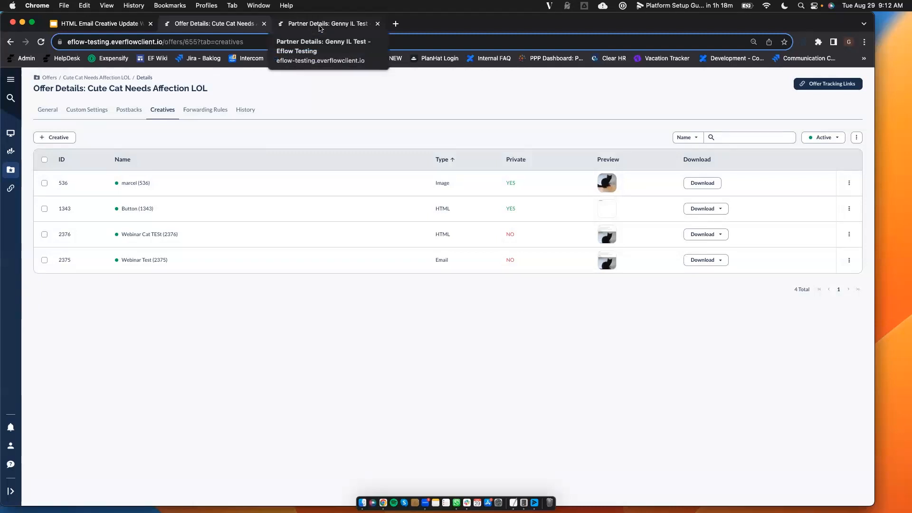
pyautogui.click(327, 23)
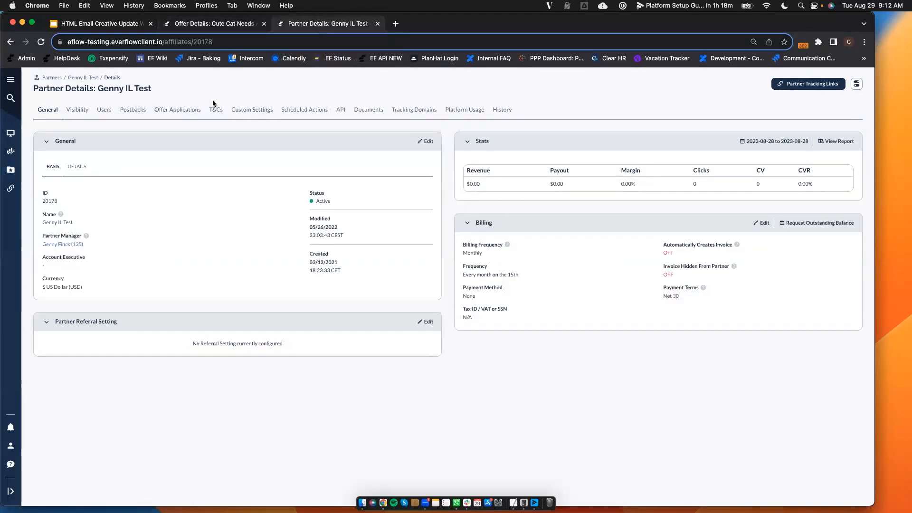
pyautogui.click(104, 109)
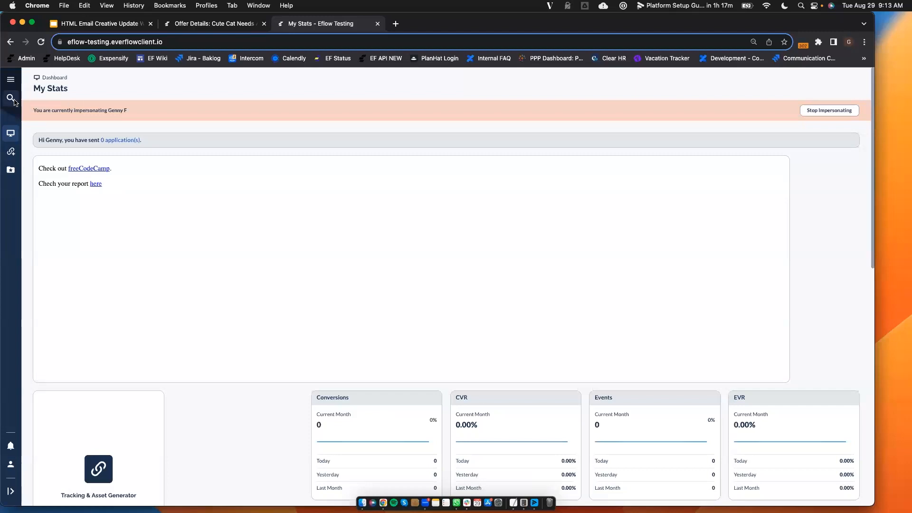
pyautogui.click(10, 98)
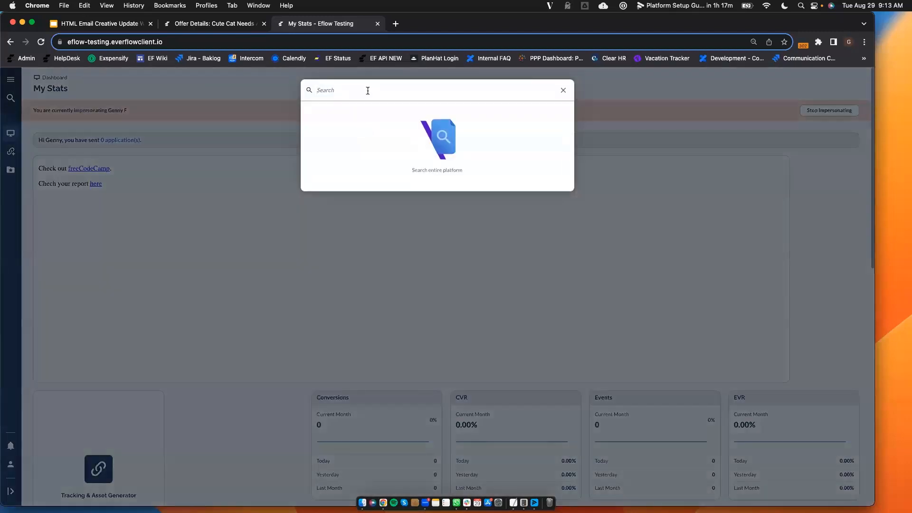
pyautogui.write('655')
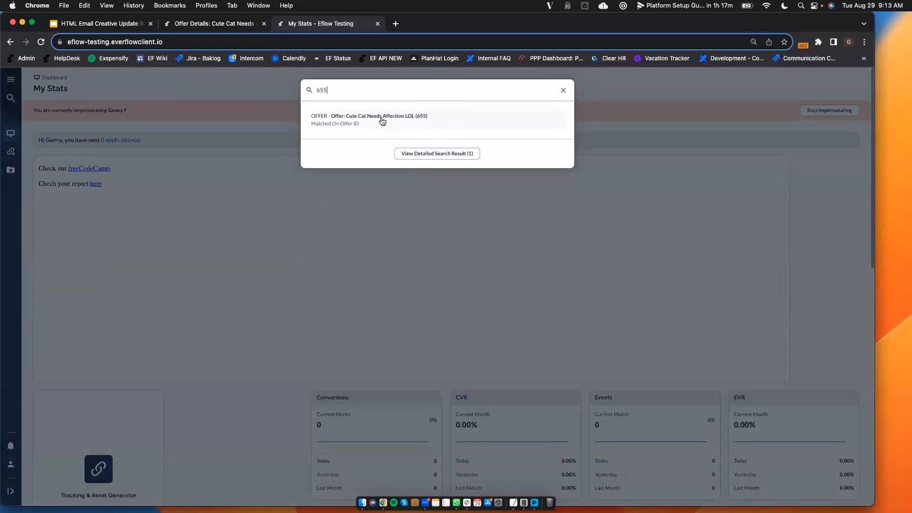
pyautogui.click(370, 119)
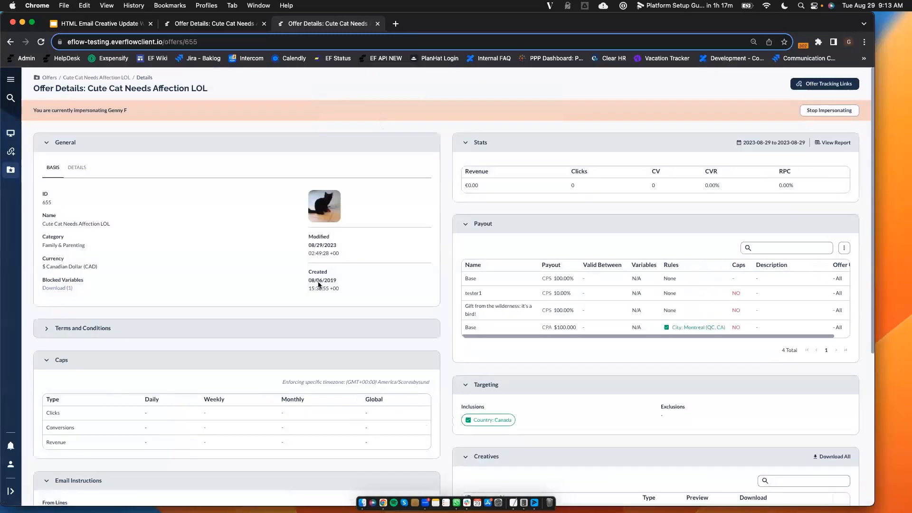
pyautogui.scroll(-3)
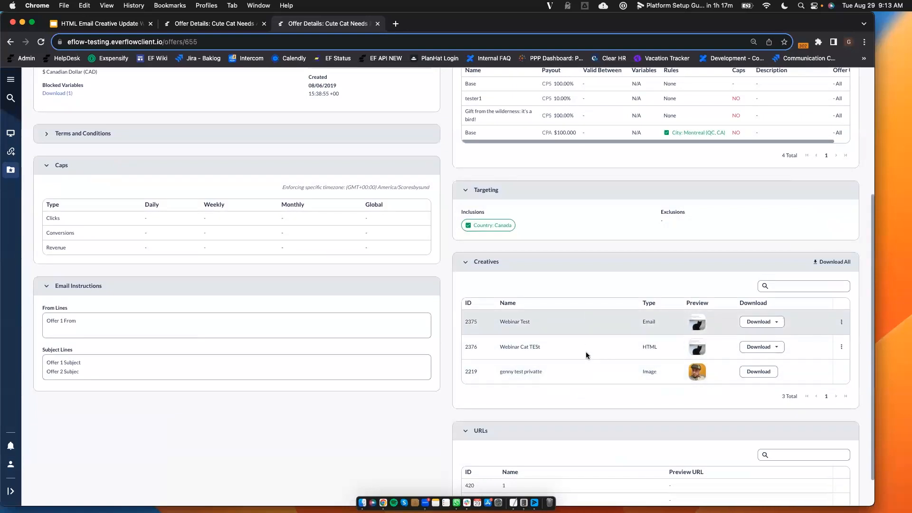
# Download Webinar Cat TESt as a zip package and inspect its resolved tracking links in TextEdit.
pyautogui.click(761, 347)
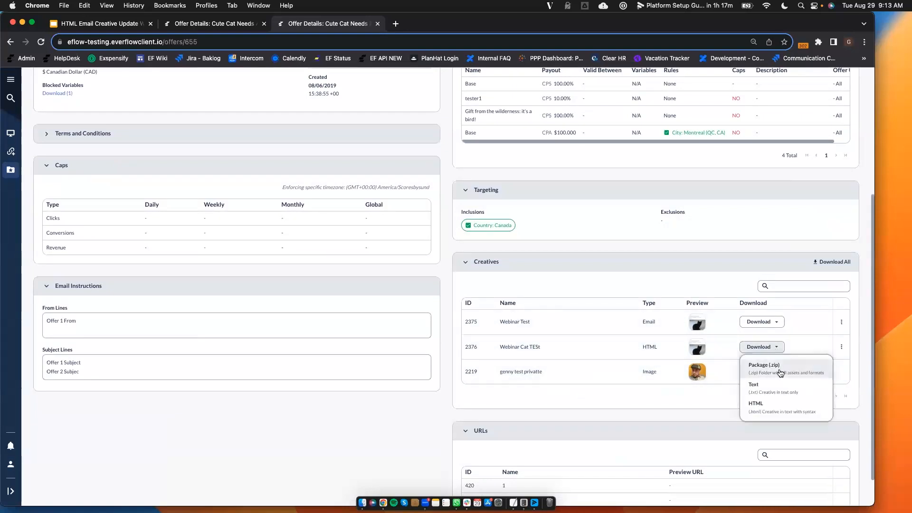
pyautogui.moveTo(789, 380)
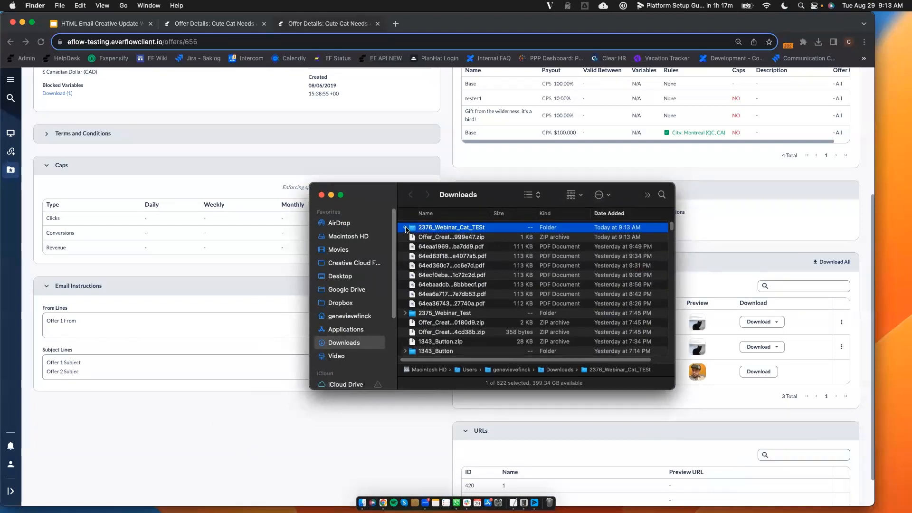
pyautogui.doubleClick(451, 246)
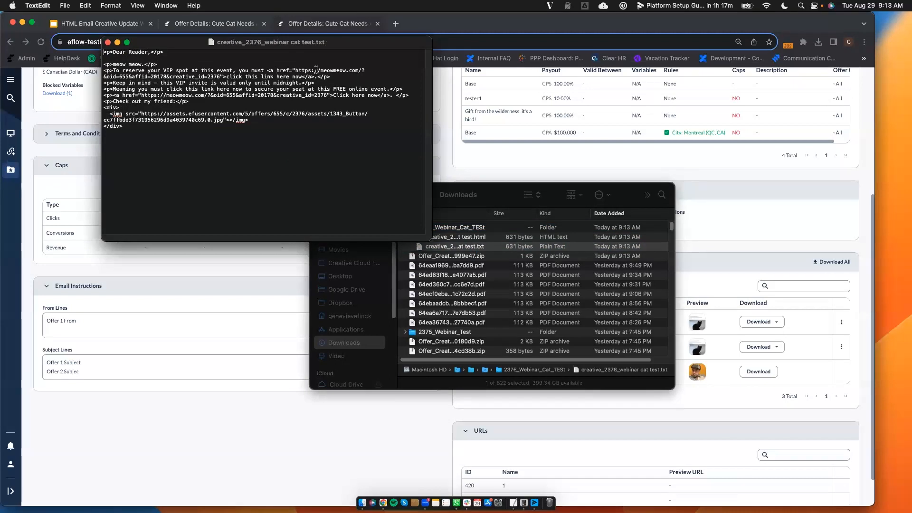
pyautogui.moveTo(295, 70); pyautogui.dragTo(185, 77)
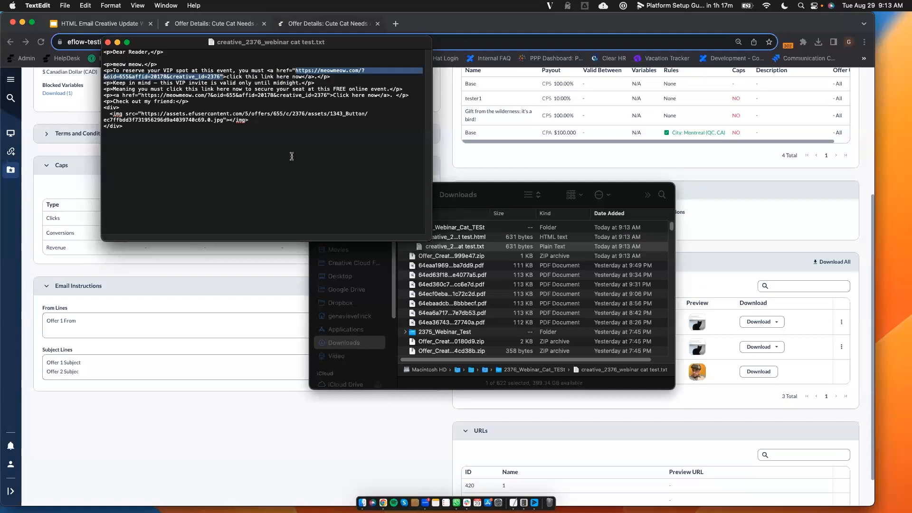
pyautogui.moveTo(362, 165)
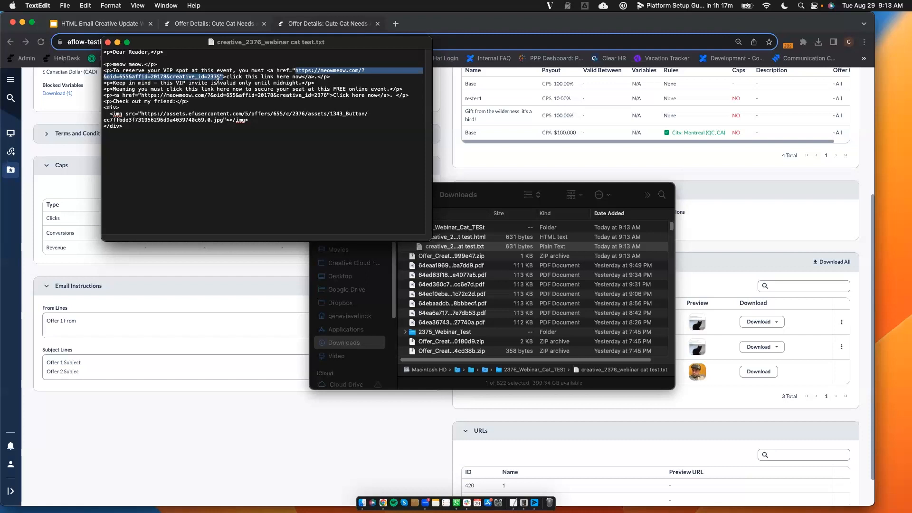
pyautogui.click(226, 129)
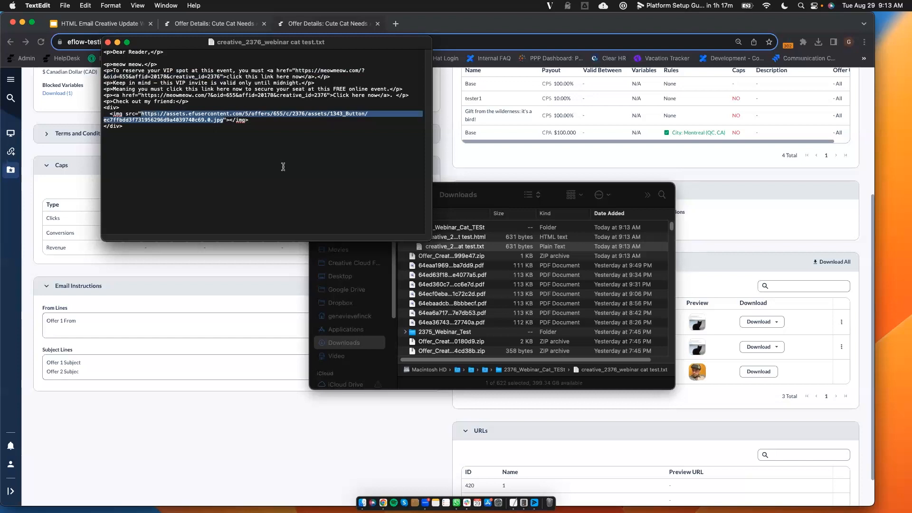
pyautogui.click(297, 108)
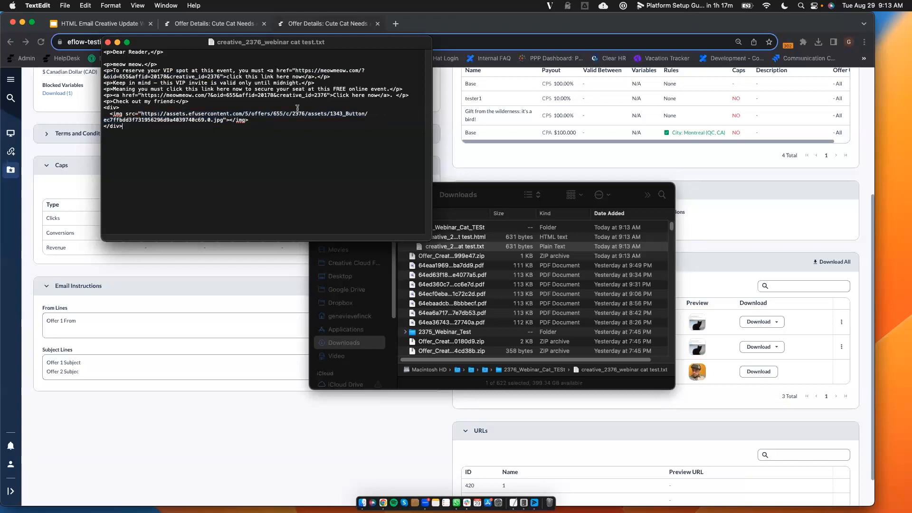
pyautogui.moveTo(626, 292)
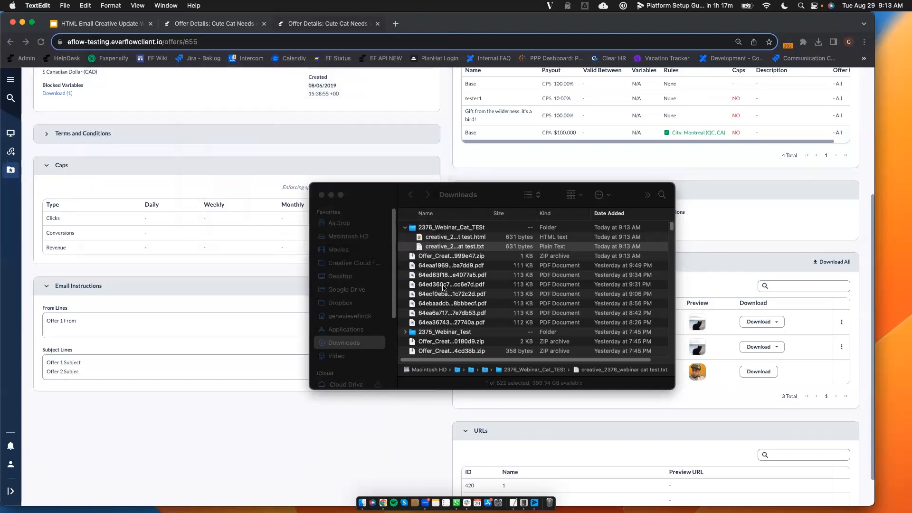
# Collapse the creative folder and expand 2375_Webinar_Test in Downloads to inspect its files.
pyautogui.click(404, 227)
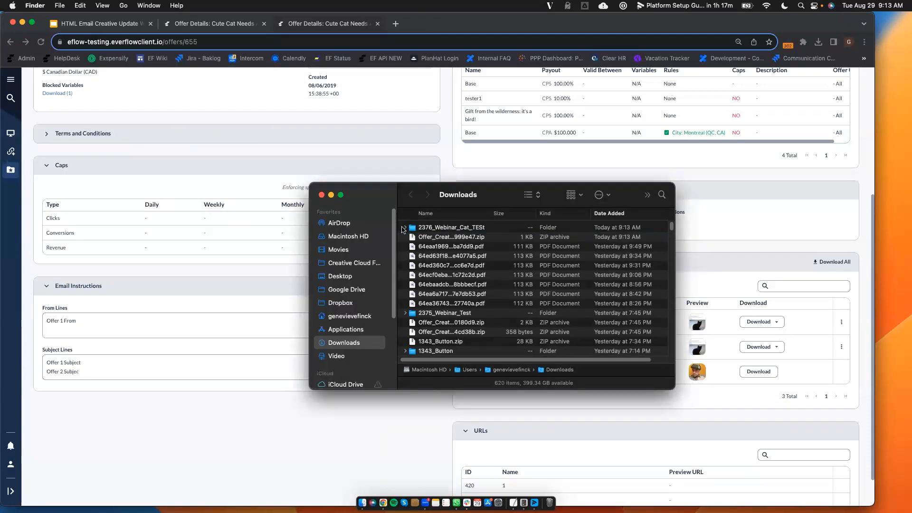
pyautogui.scroll(-3)
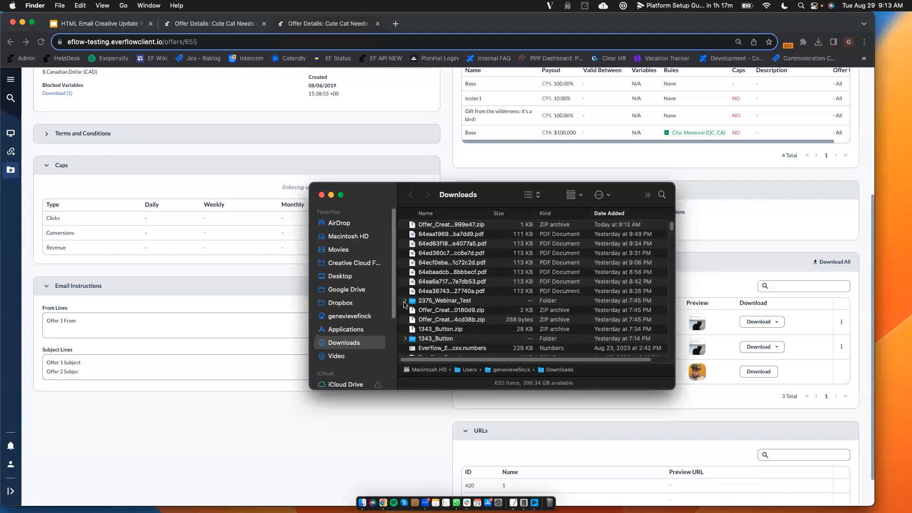
pyautogui.click(405, 287)
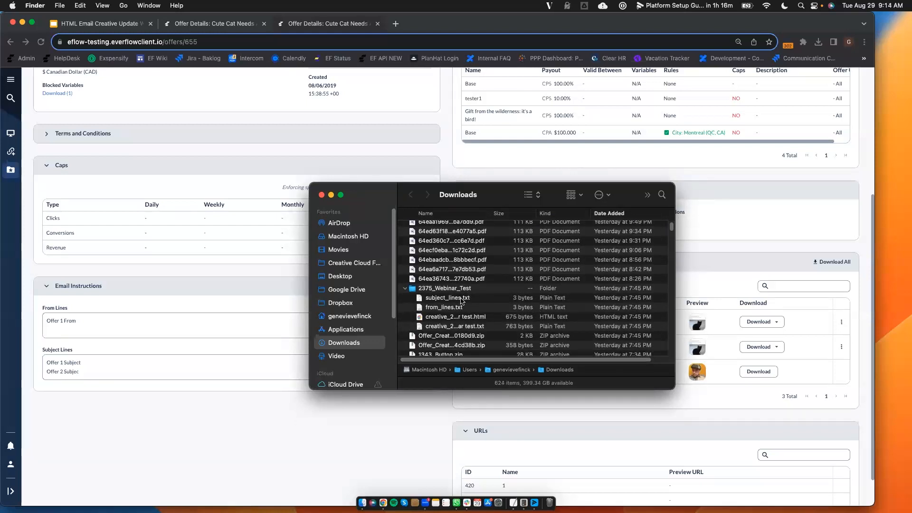
pyautogui.doubleClick(446, 298)
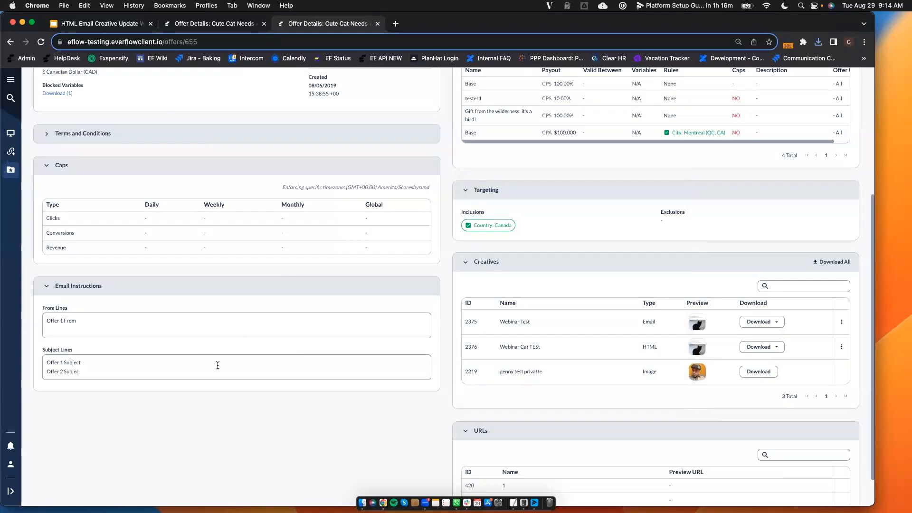
pyautogui.moveTo(111, 361)
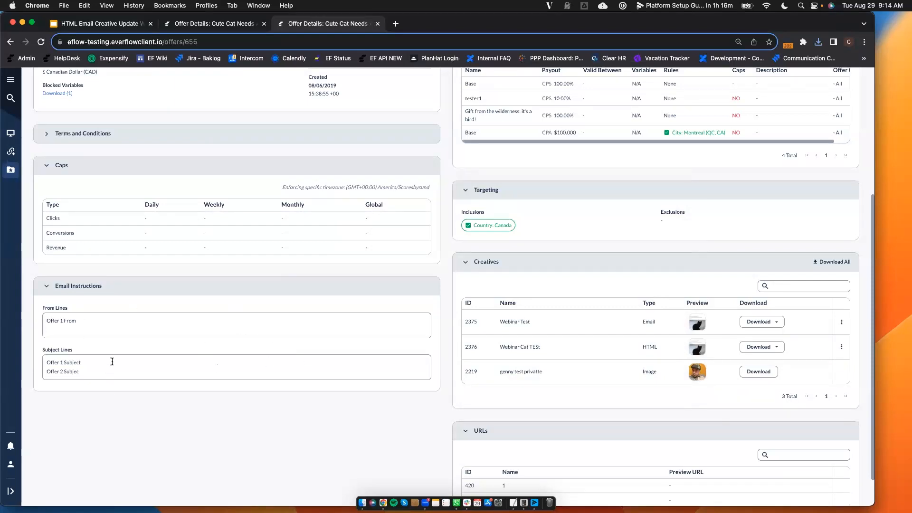
# Scroll the Cute Cat offer overview and go to its full Creatives list.
pyautogui.scroll(-3)
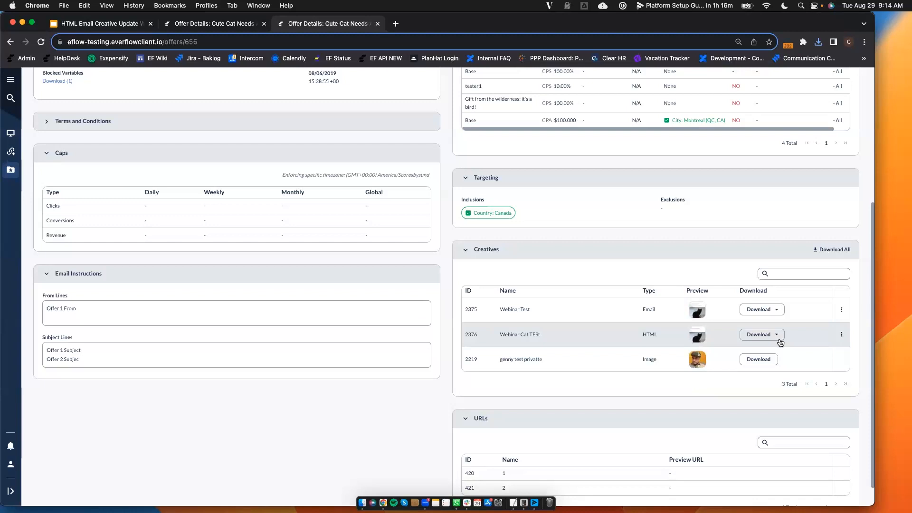
pyautogui.moveTo(765, 347)
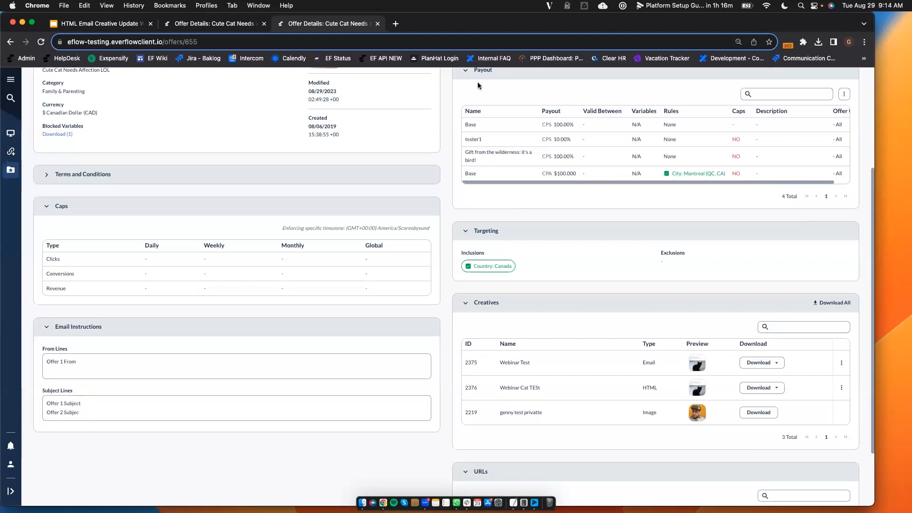
pyautogui.click(99, 24)
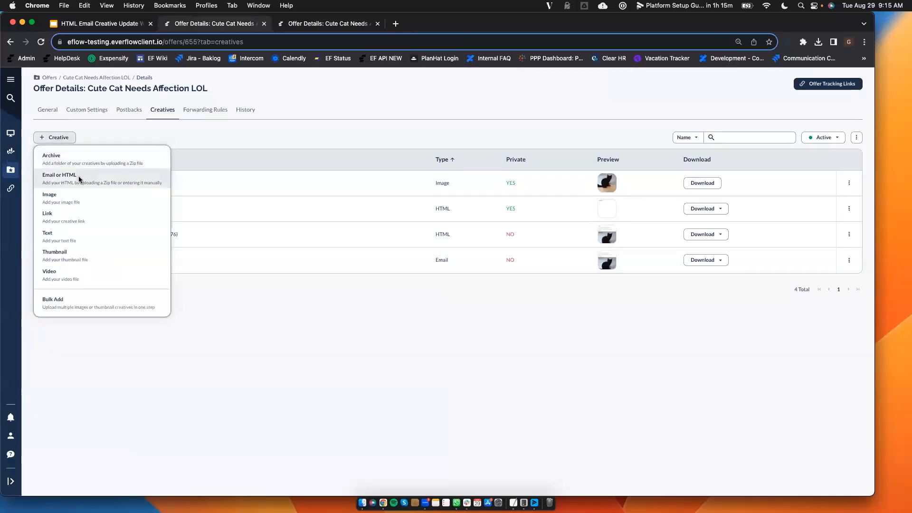
# Add an Email creative with From and Subject 'hey', named 'Email Web'.
pyautogui.click(59, 176)
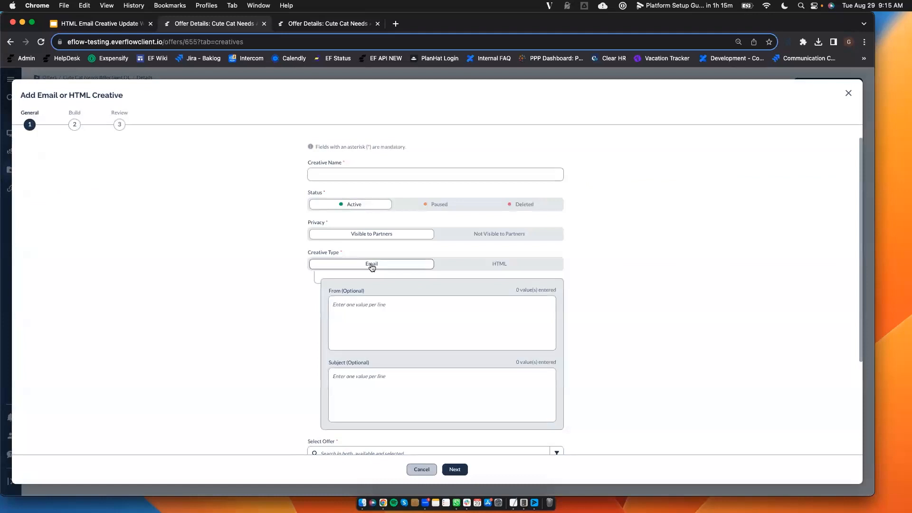
pyautogui.click(403, 323)
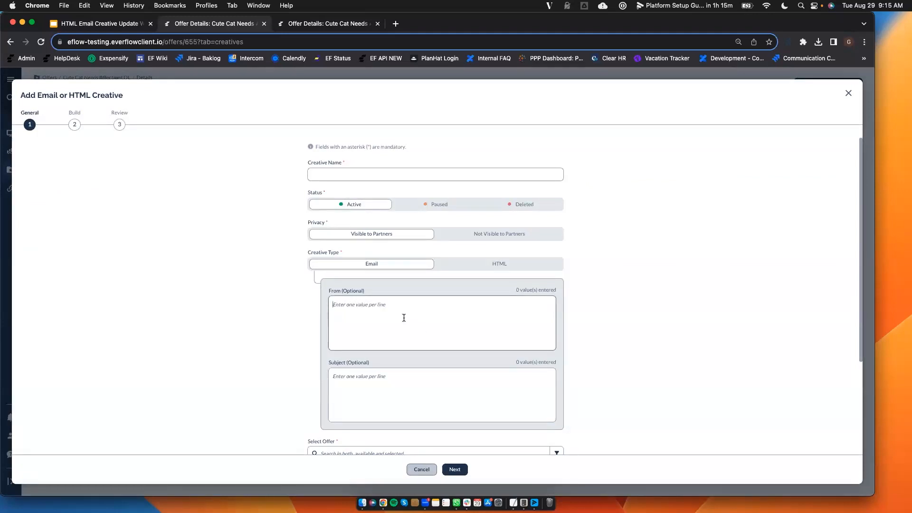
pyautogui.write('hey')
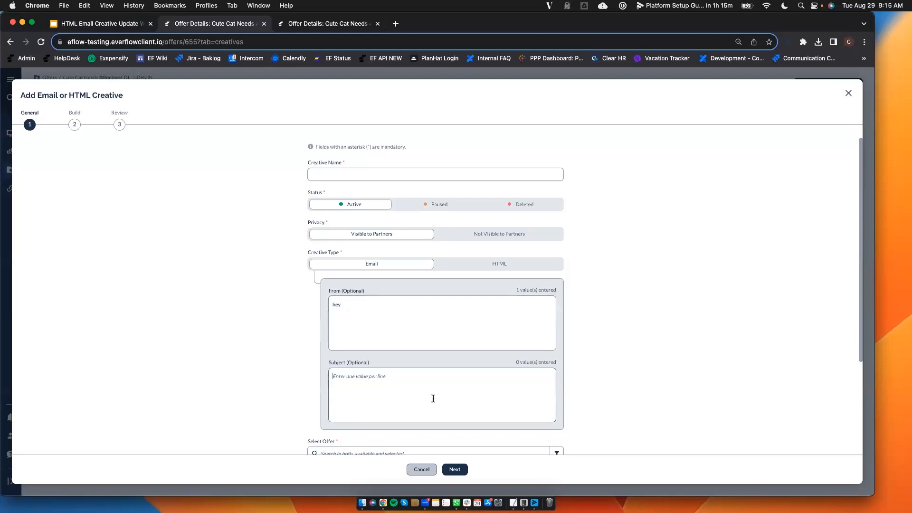
pyautogui.write('hey')
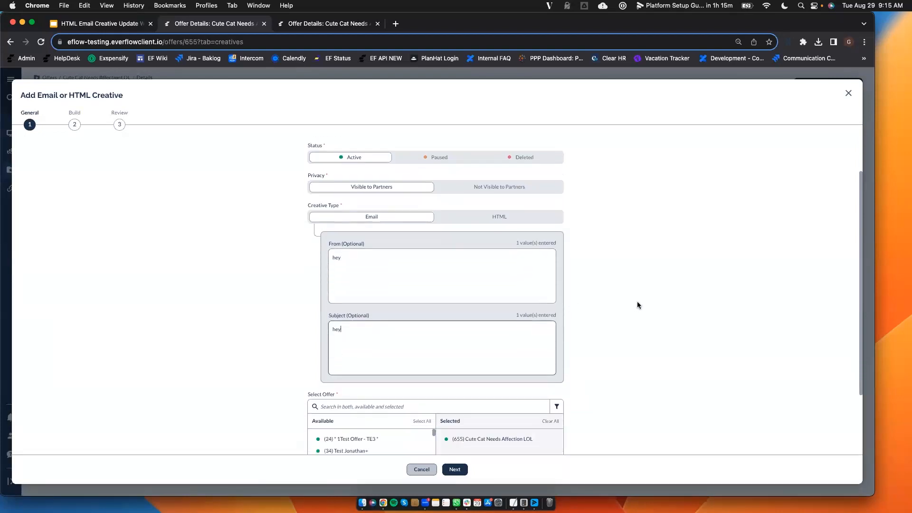
pyautogui.scroll(-3)
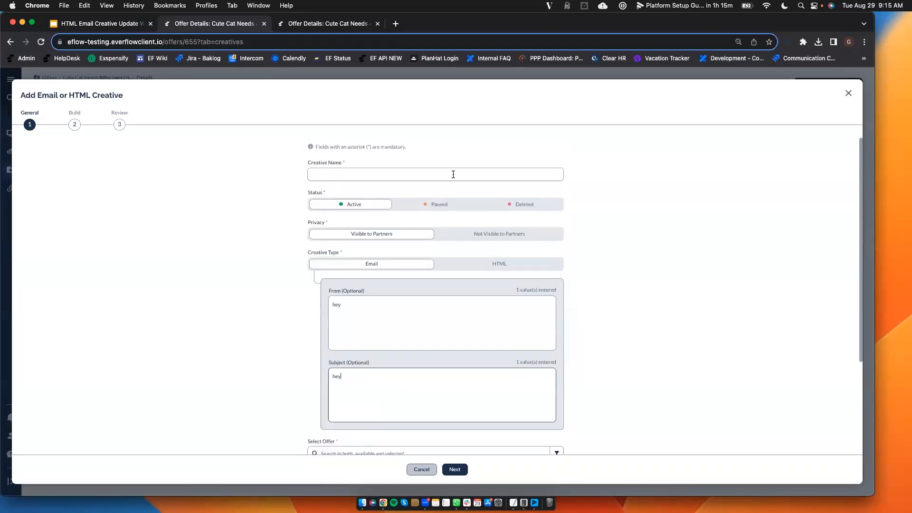
pyautogui.write('Email Web')
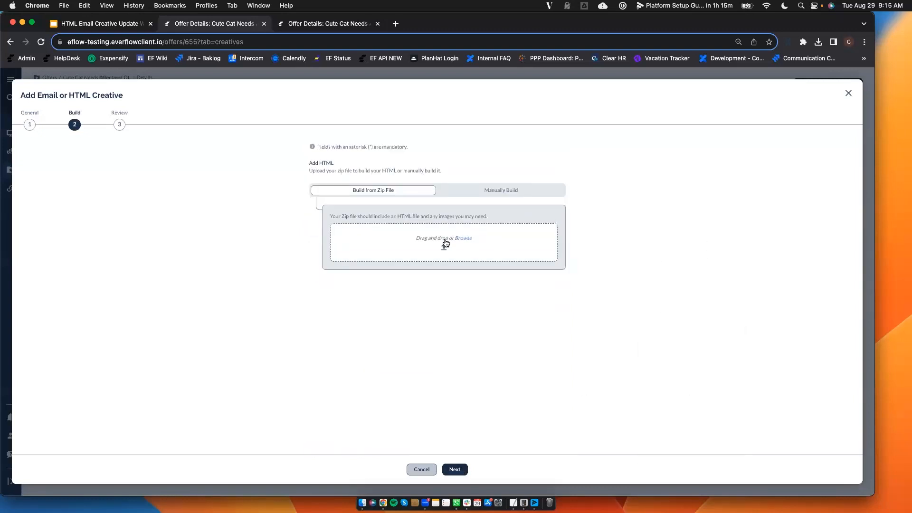
# Switch the build to Manually Build, revisit General, then return to the manual HTML Build step.
pyautogui.click(500, 189)
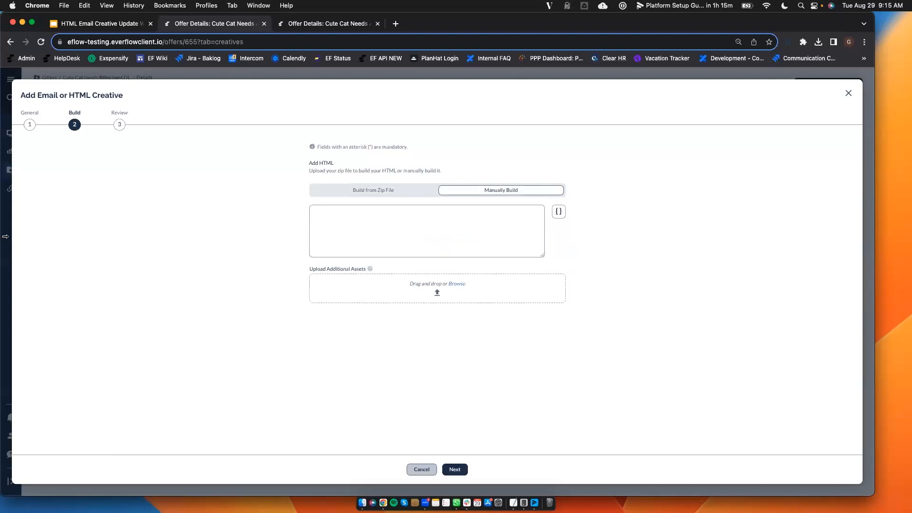
pyautogui.click(29, 125)
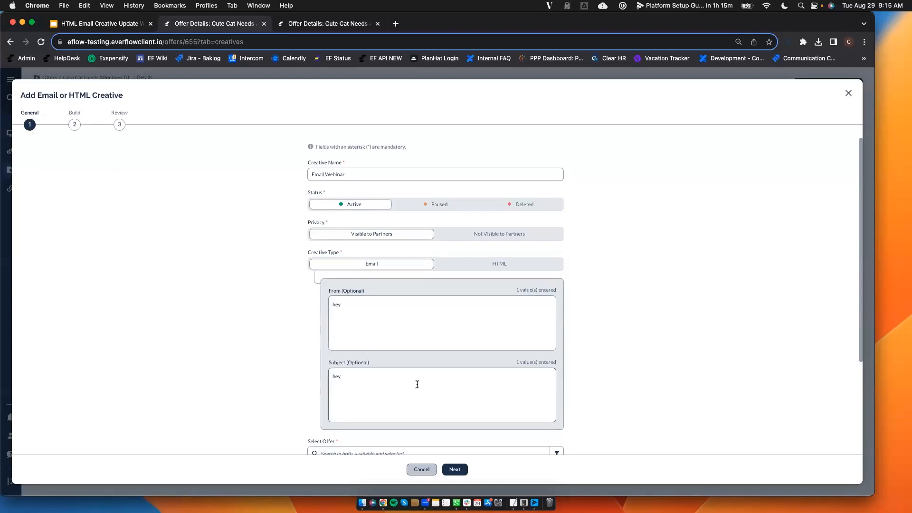
pyautogui.scroll(-3)
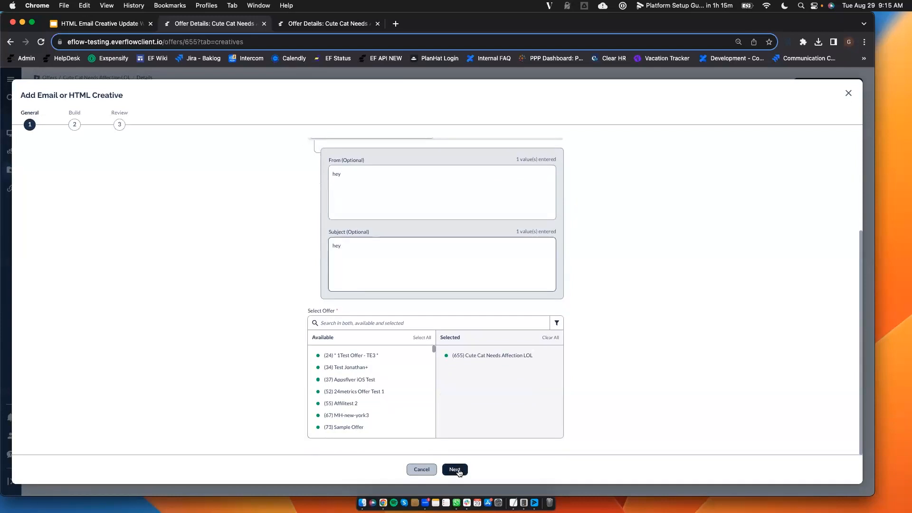
pyautogui.click(454, 470)
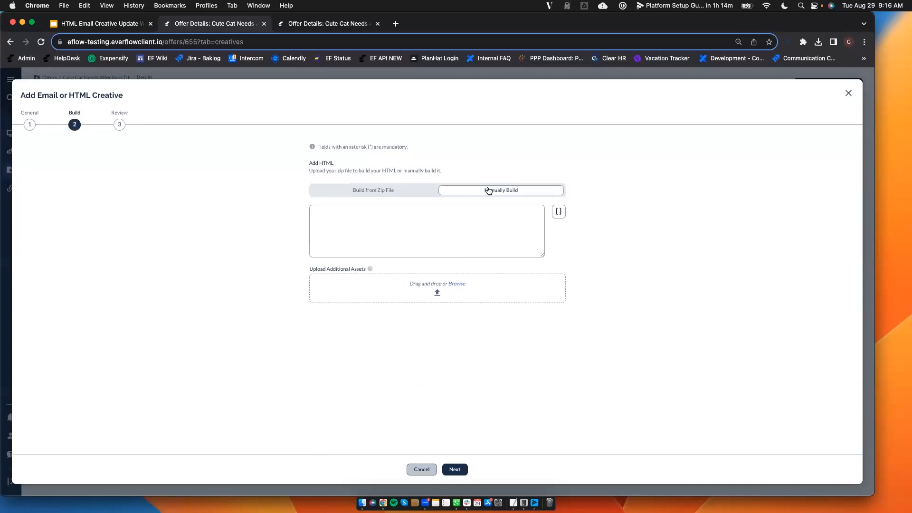
pyautogui.click(373, 189)
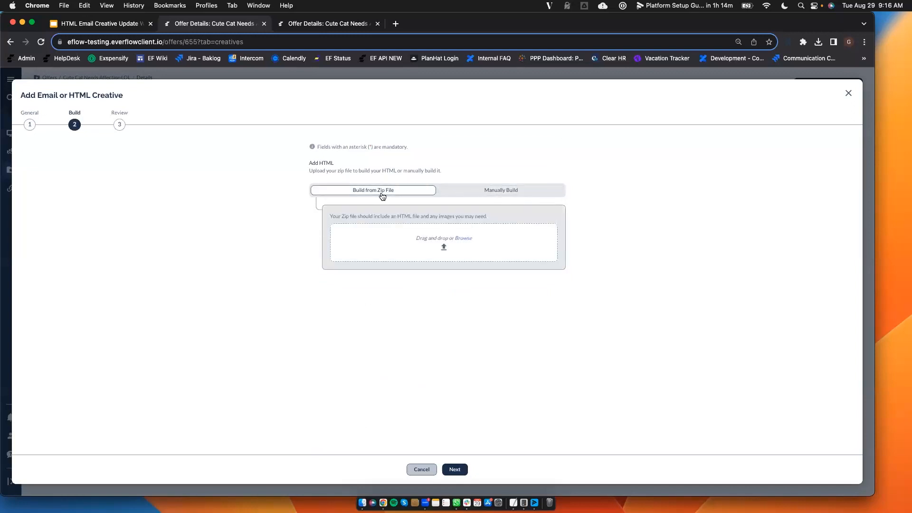
pyautogui.click(500, 190)
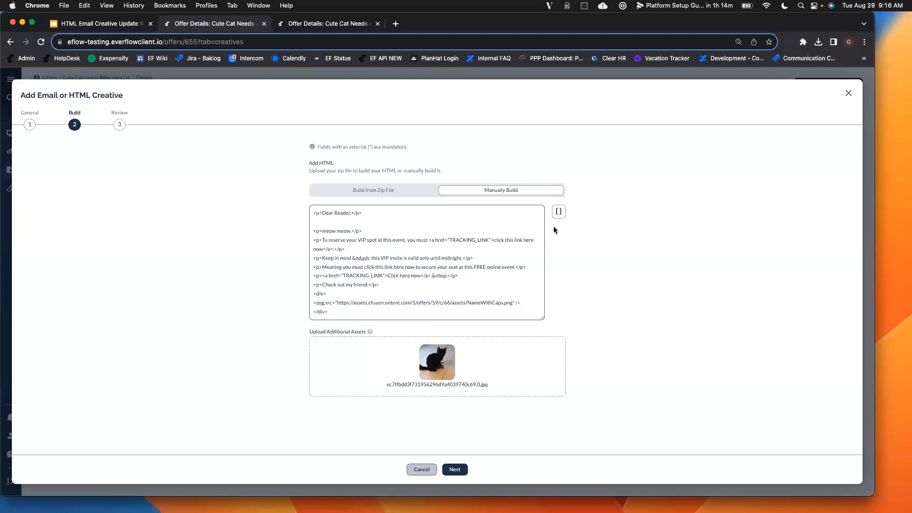
# Replace the first TRACKING_LINK with {tracking_link_redirect}, then reset to an empty manual editor.
pyautogui.doubleClick(468, 239)
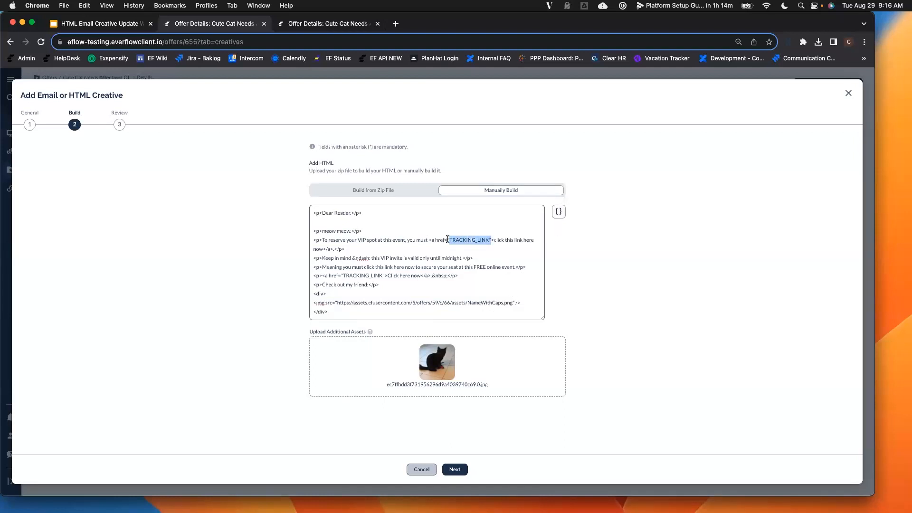
pyautogui.click(557, 210)
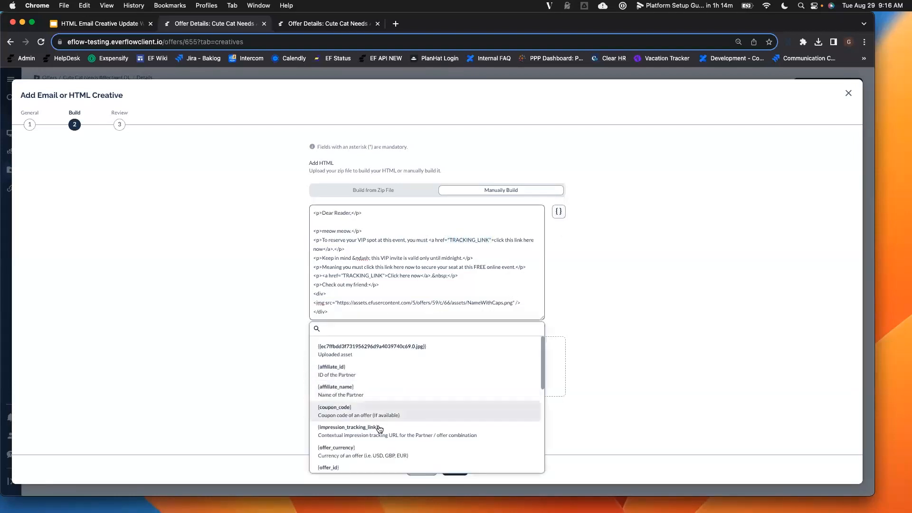
pyautogui.scroll(-3)
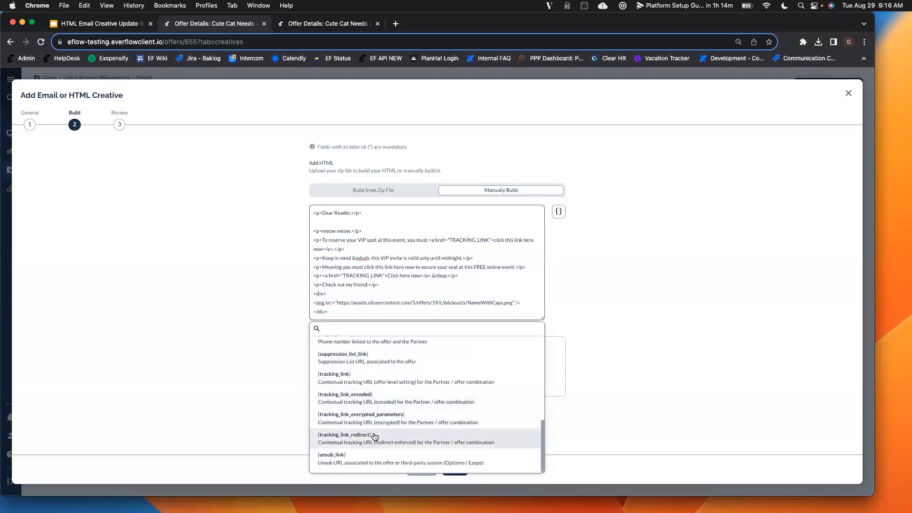
pyautogui.click(346, 434)
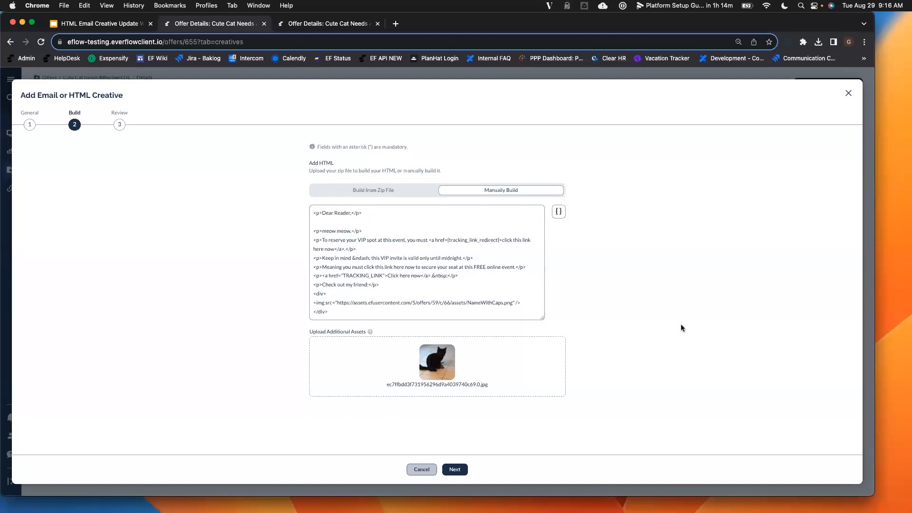
pyautogui.click(373, 190)
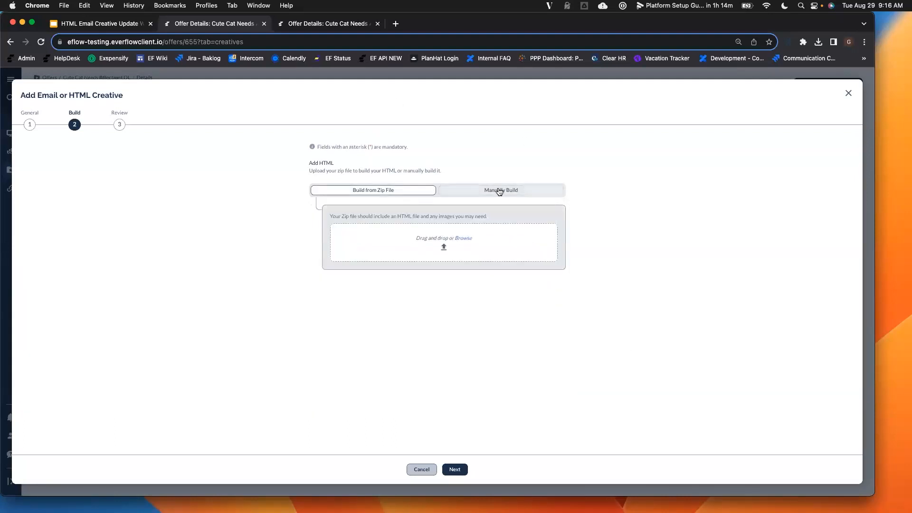
pyautogui.click(500, 189)
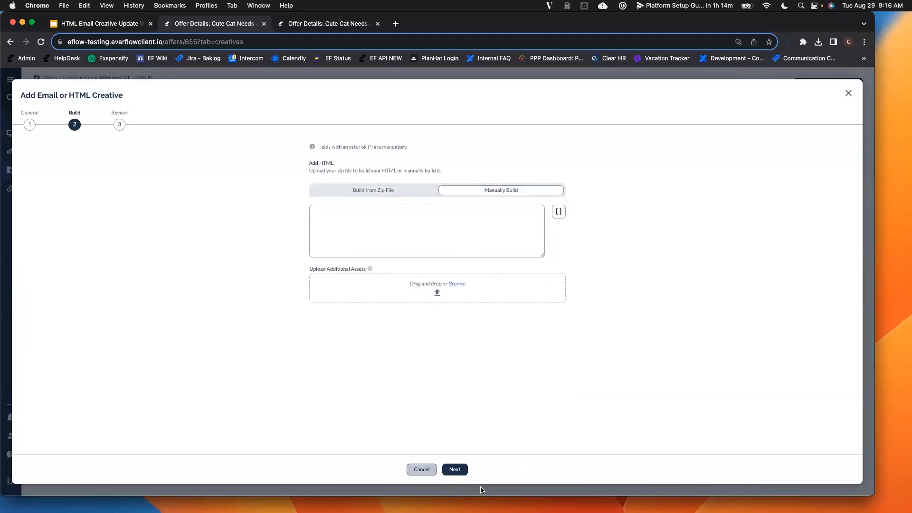